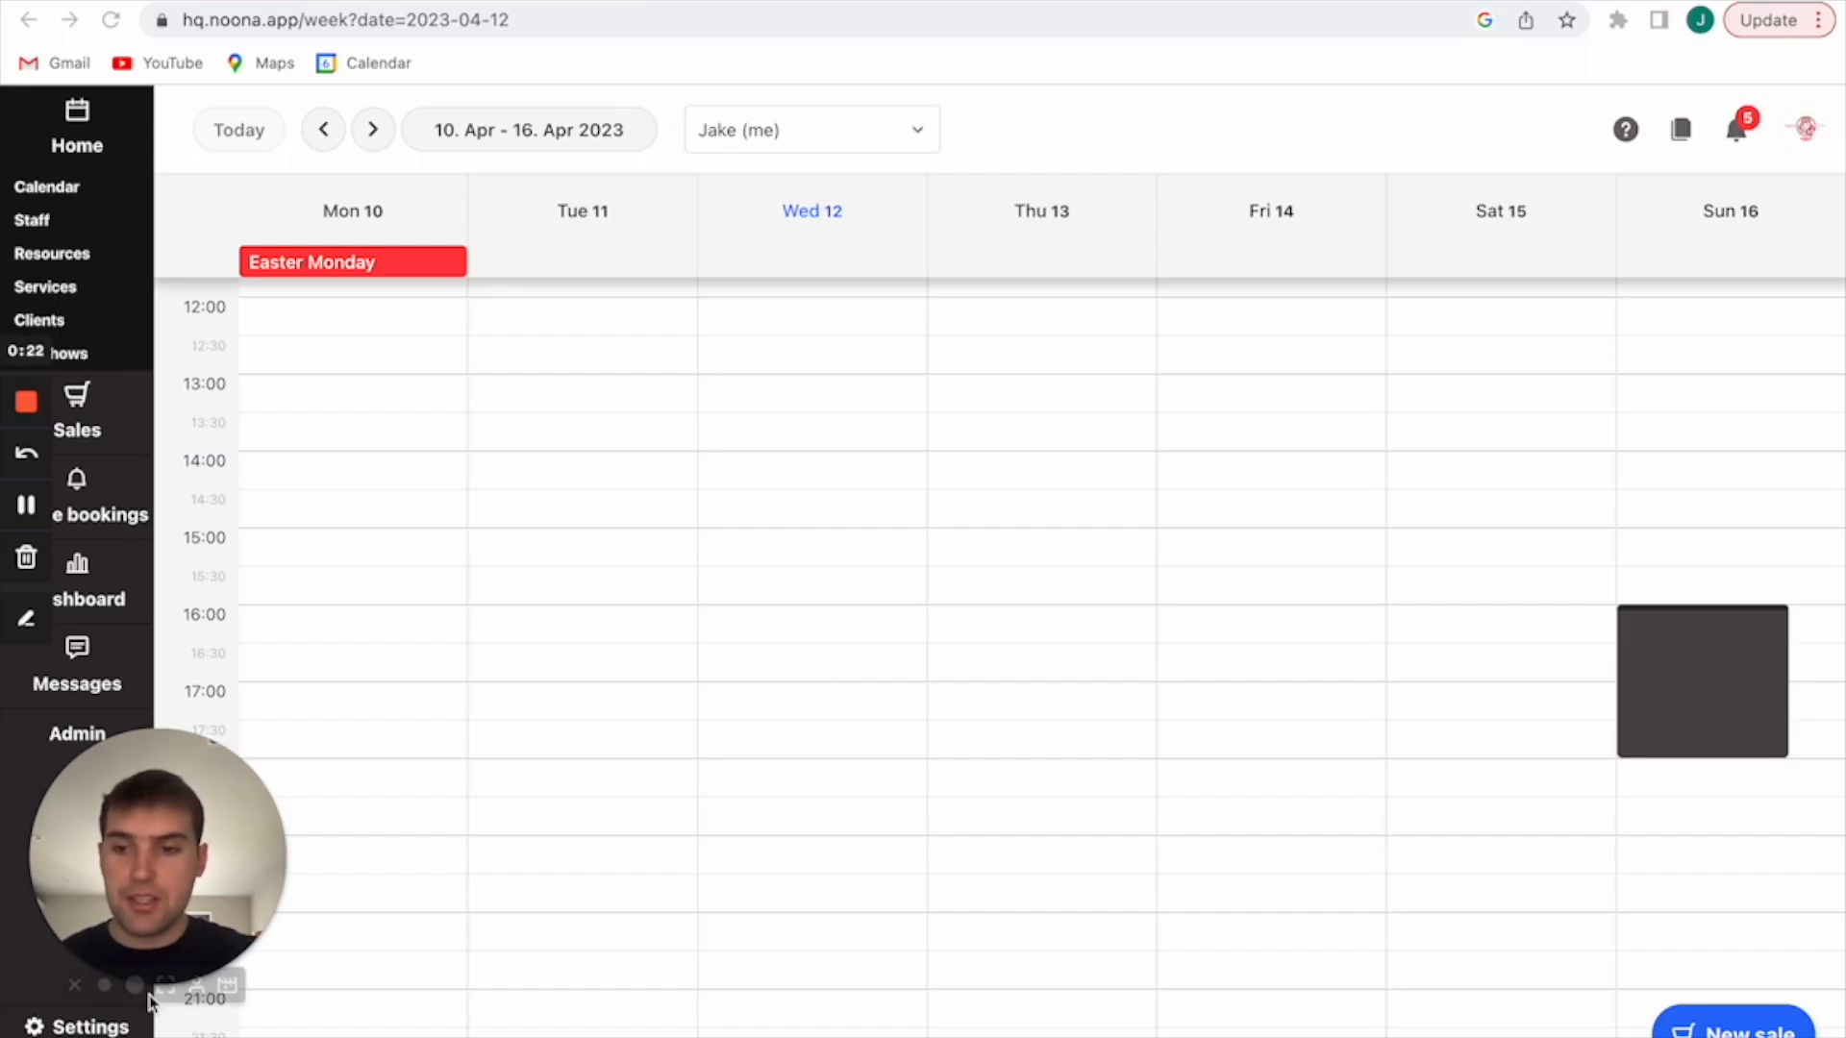
- Open Settings from the left sidebar on the general account page
left_click(91, 1027)
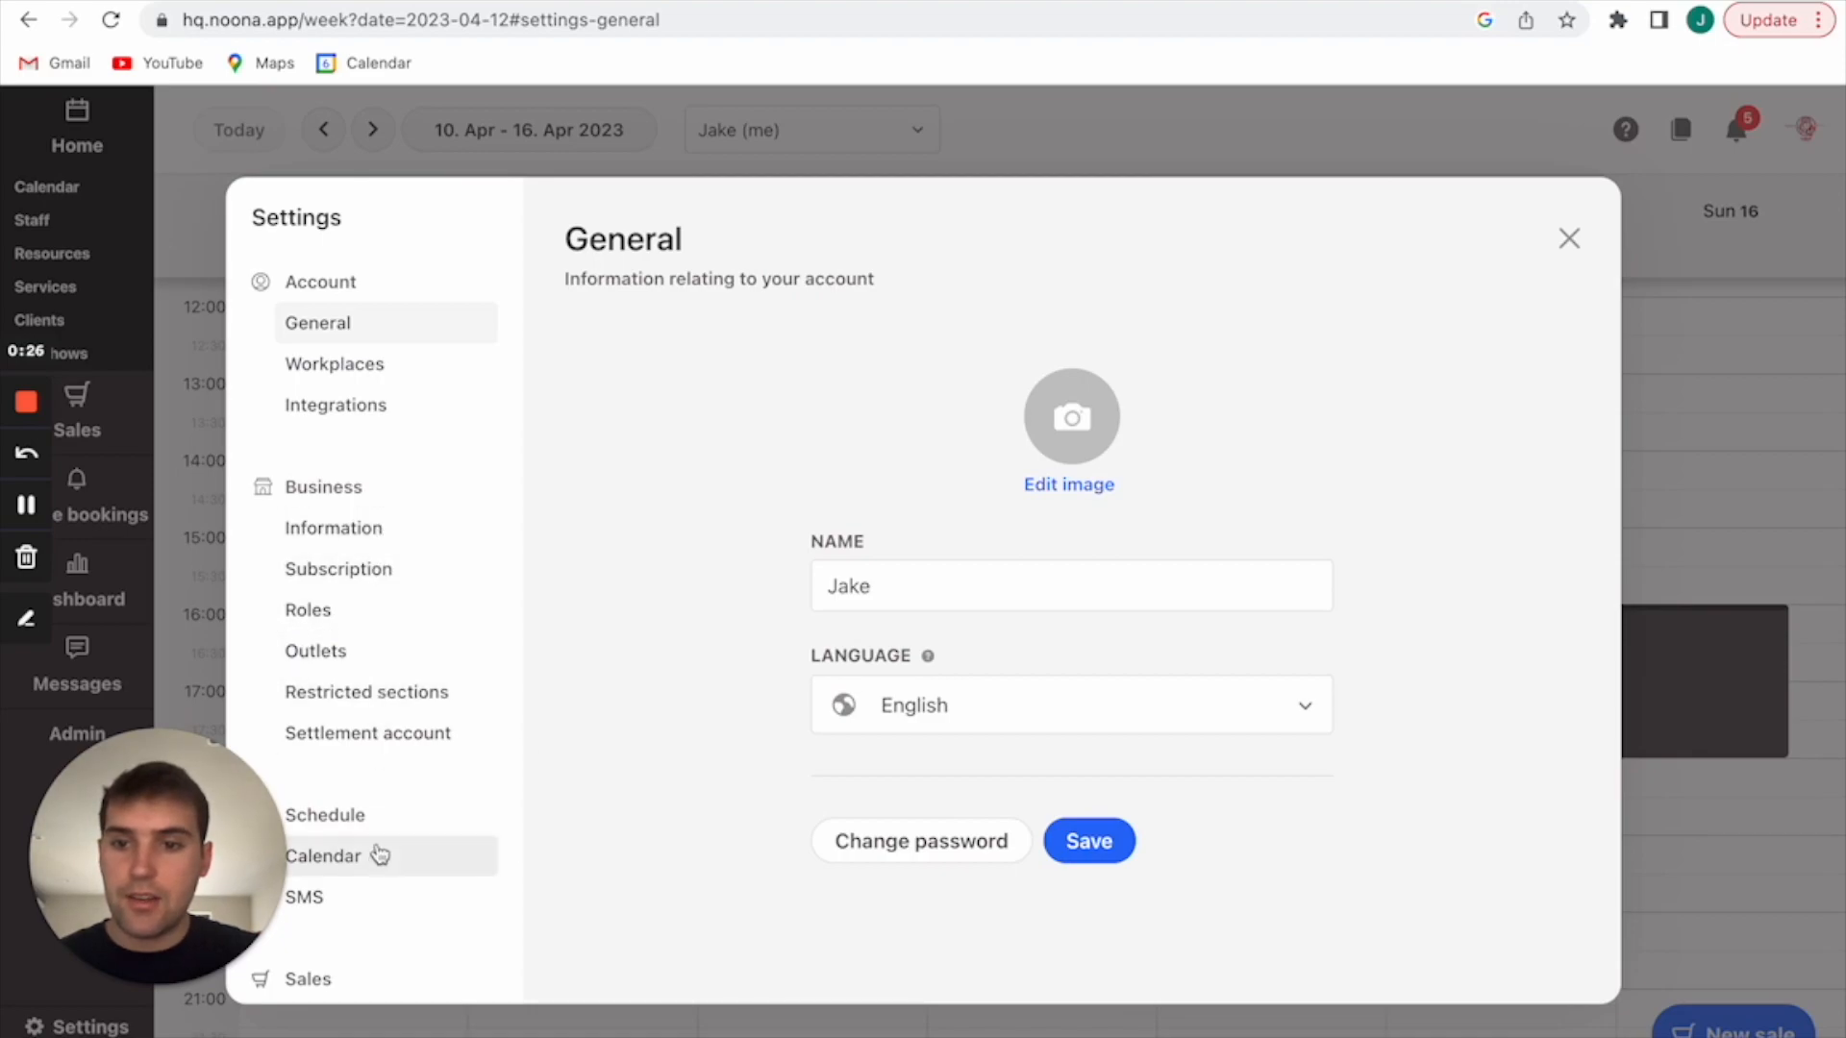
- Show the Calendar settings and save the 9:00 opening and 22:00 closing hours
left_click(325, 856)
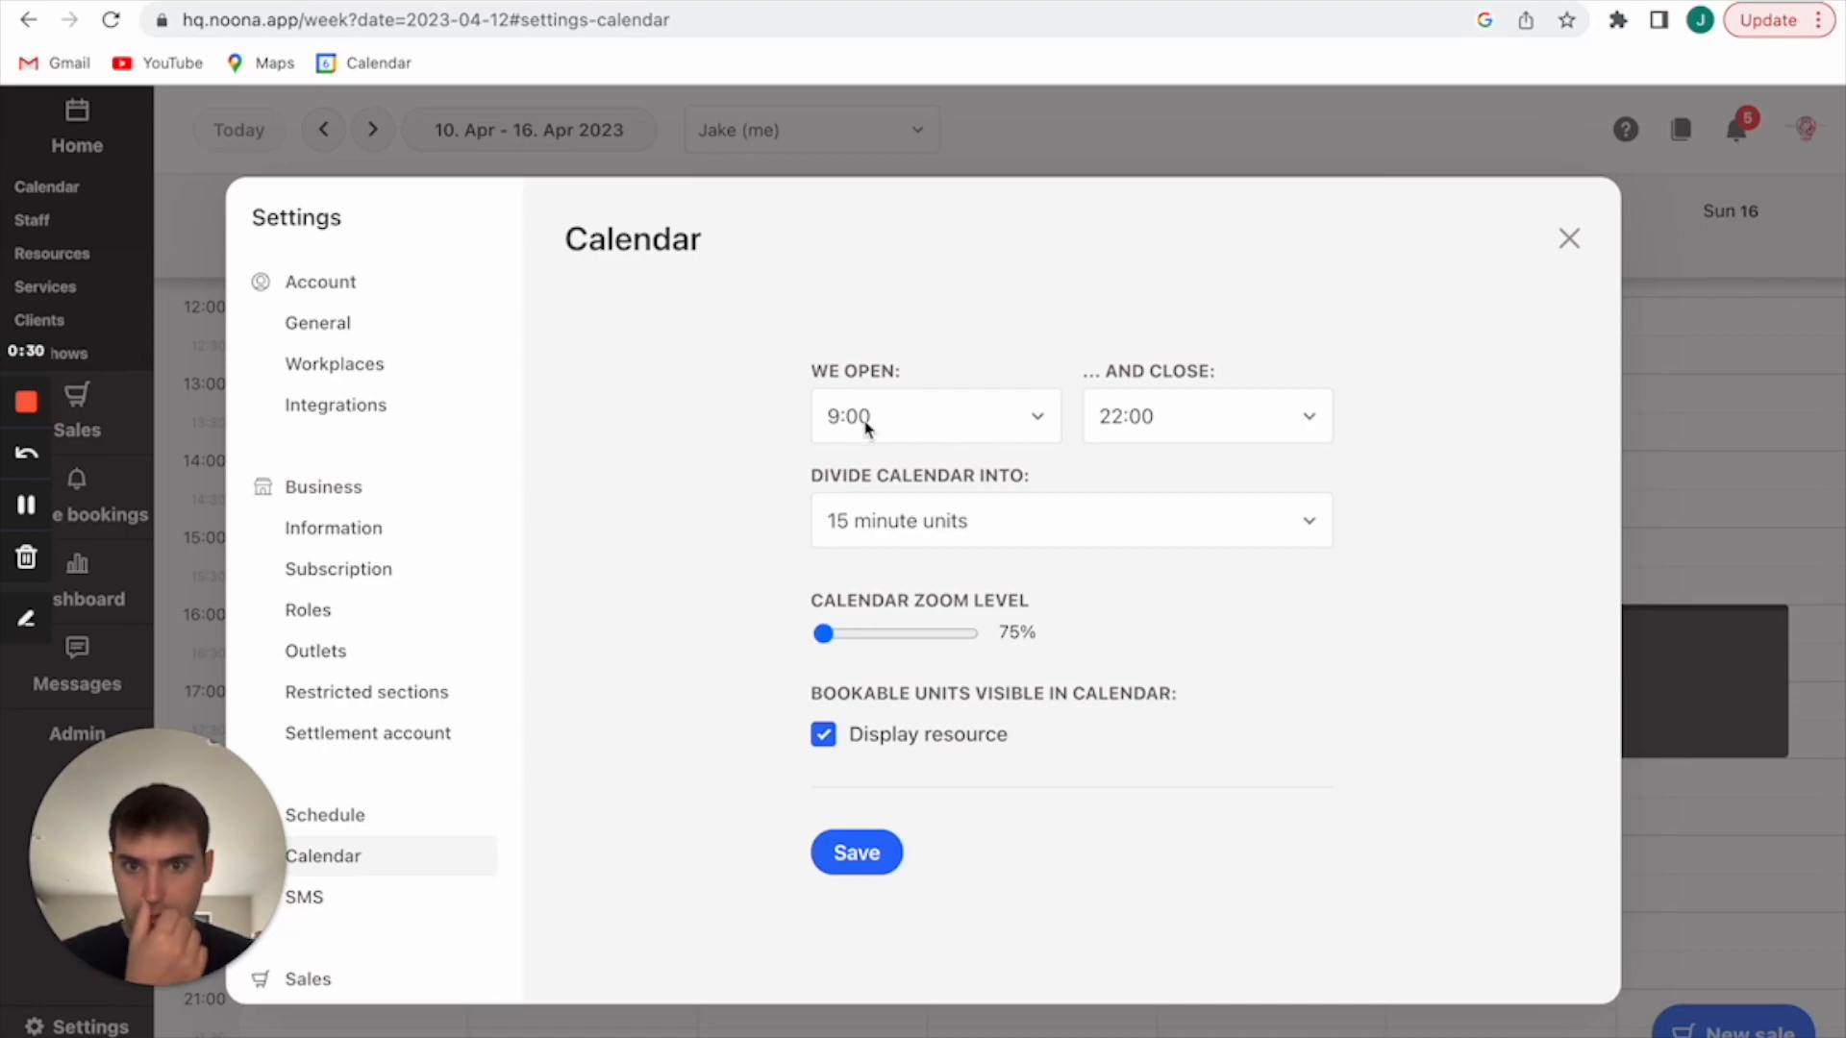
mouse_move(798, 442)
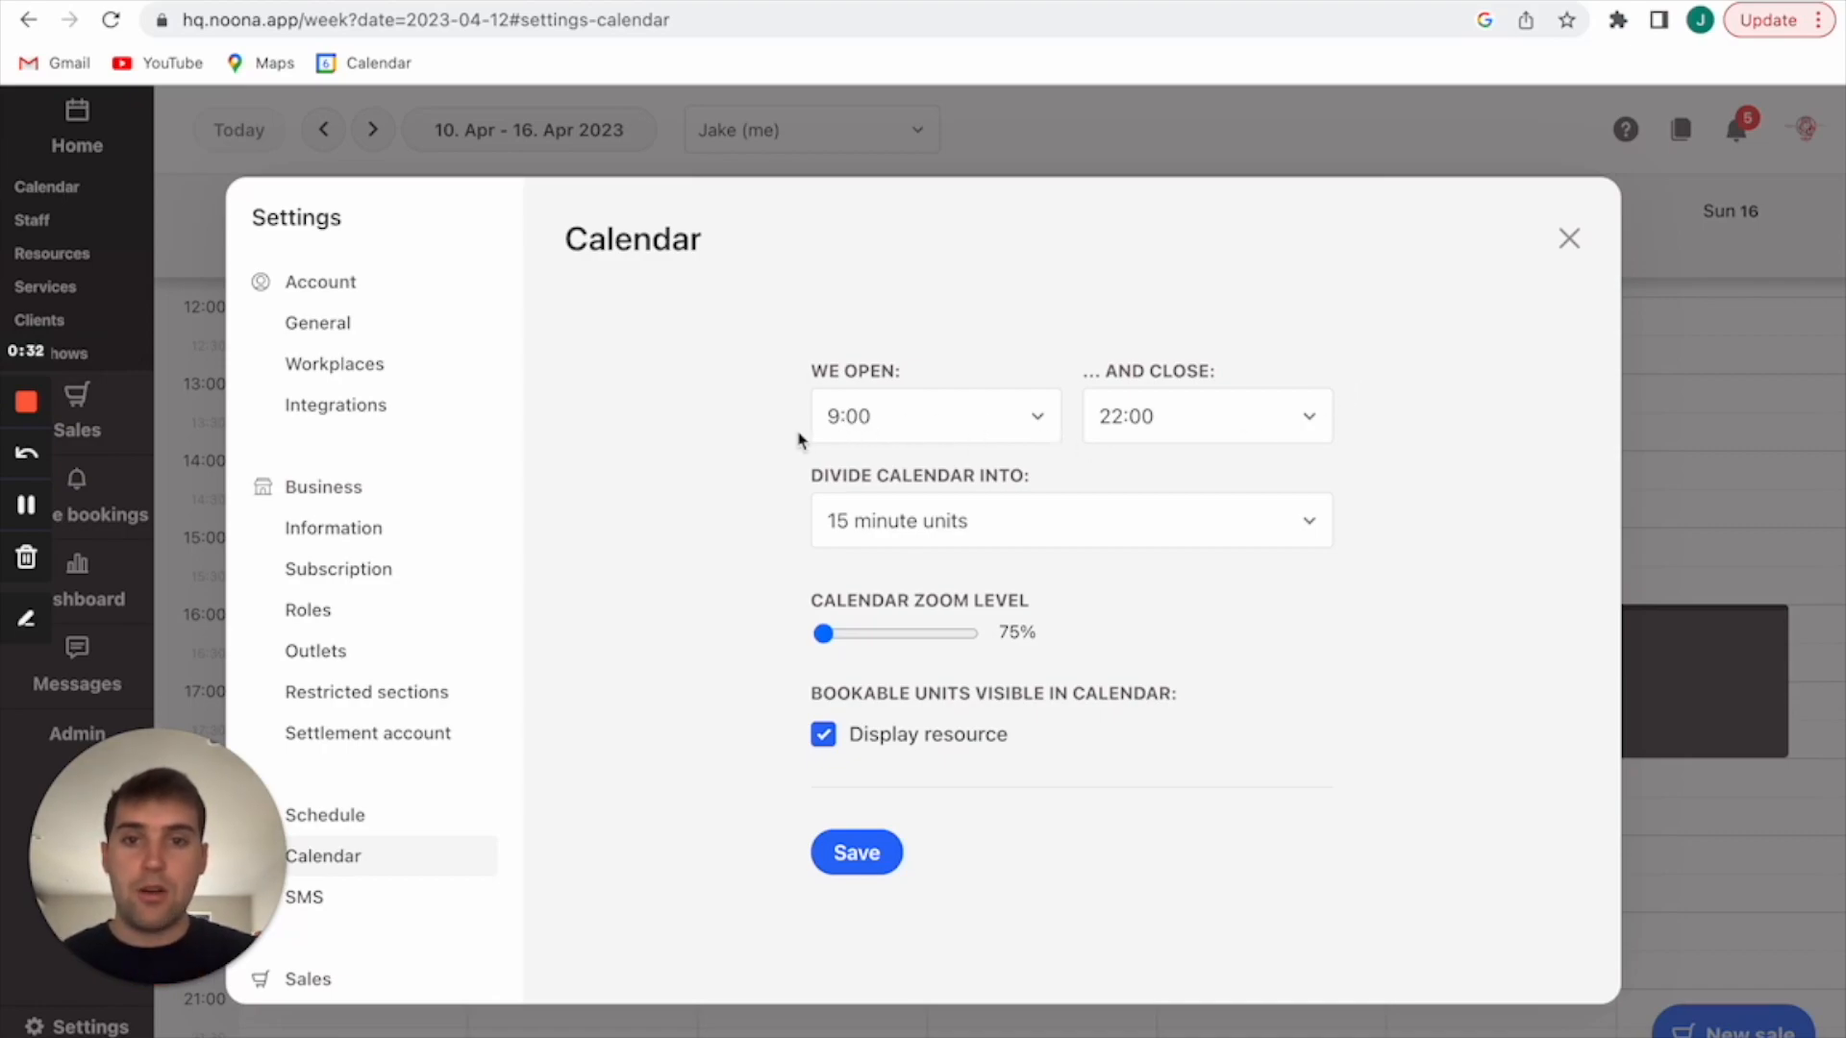
mouse_move(1107, 471)
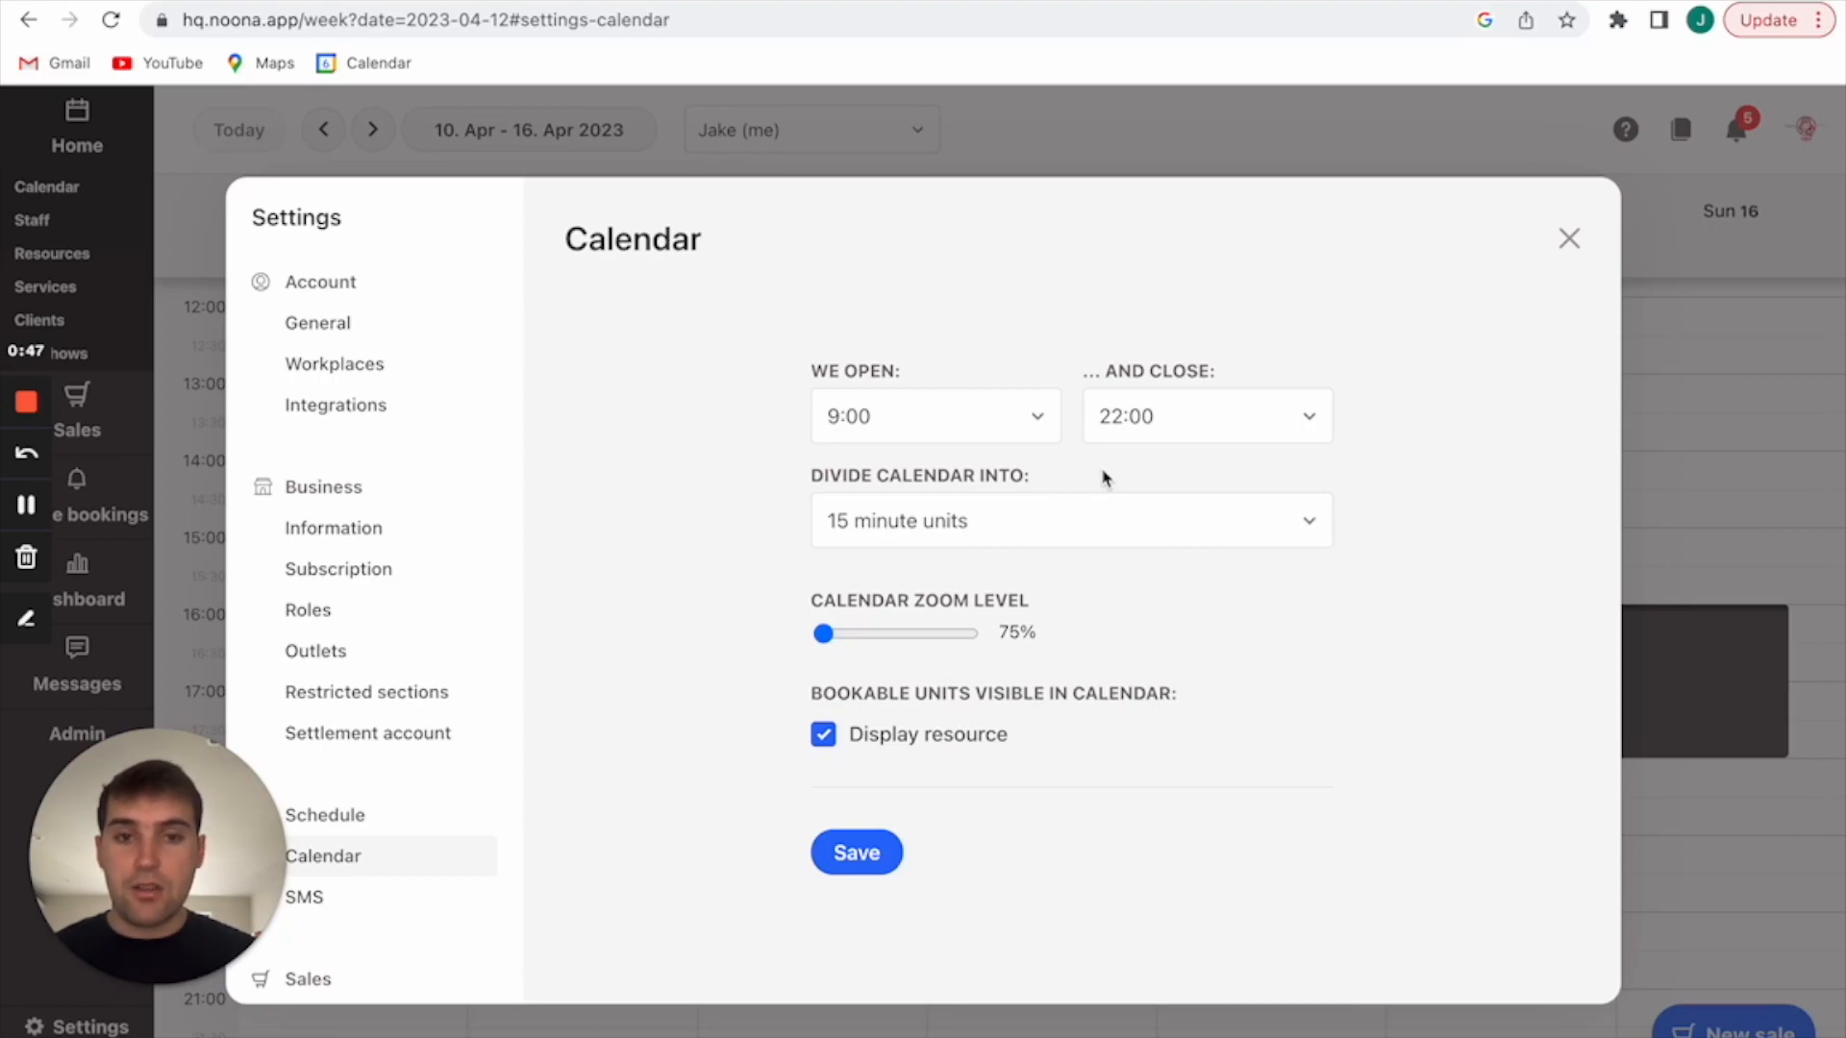
mouse_move(1134, 416)
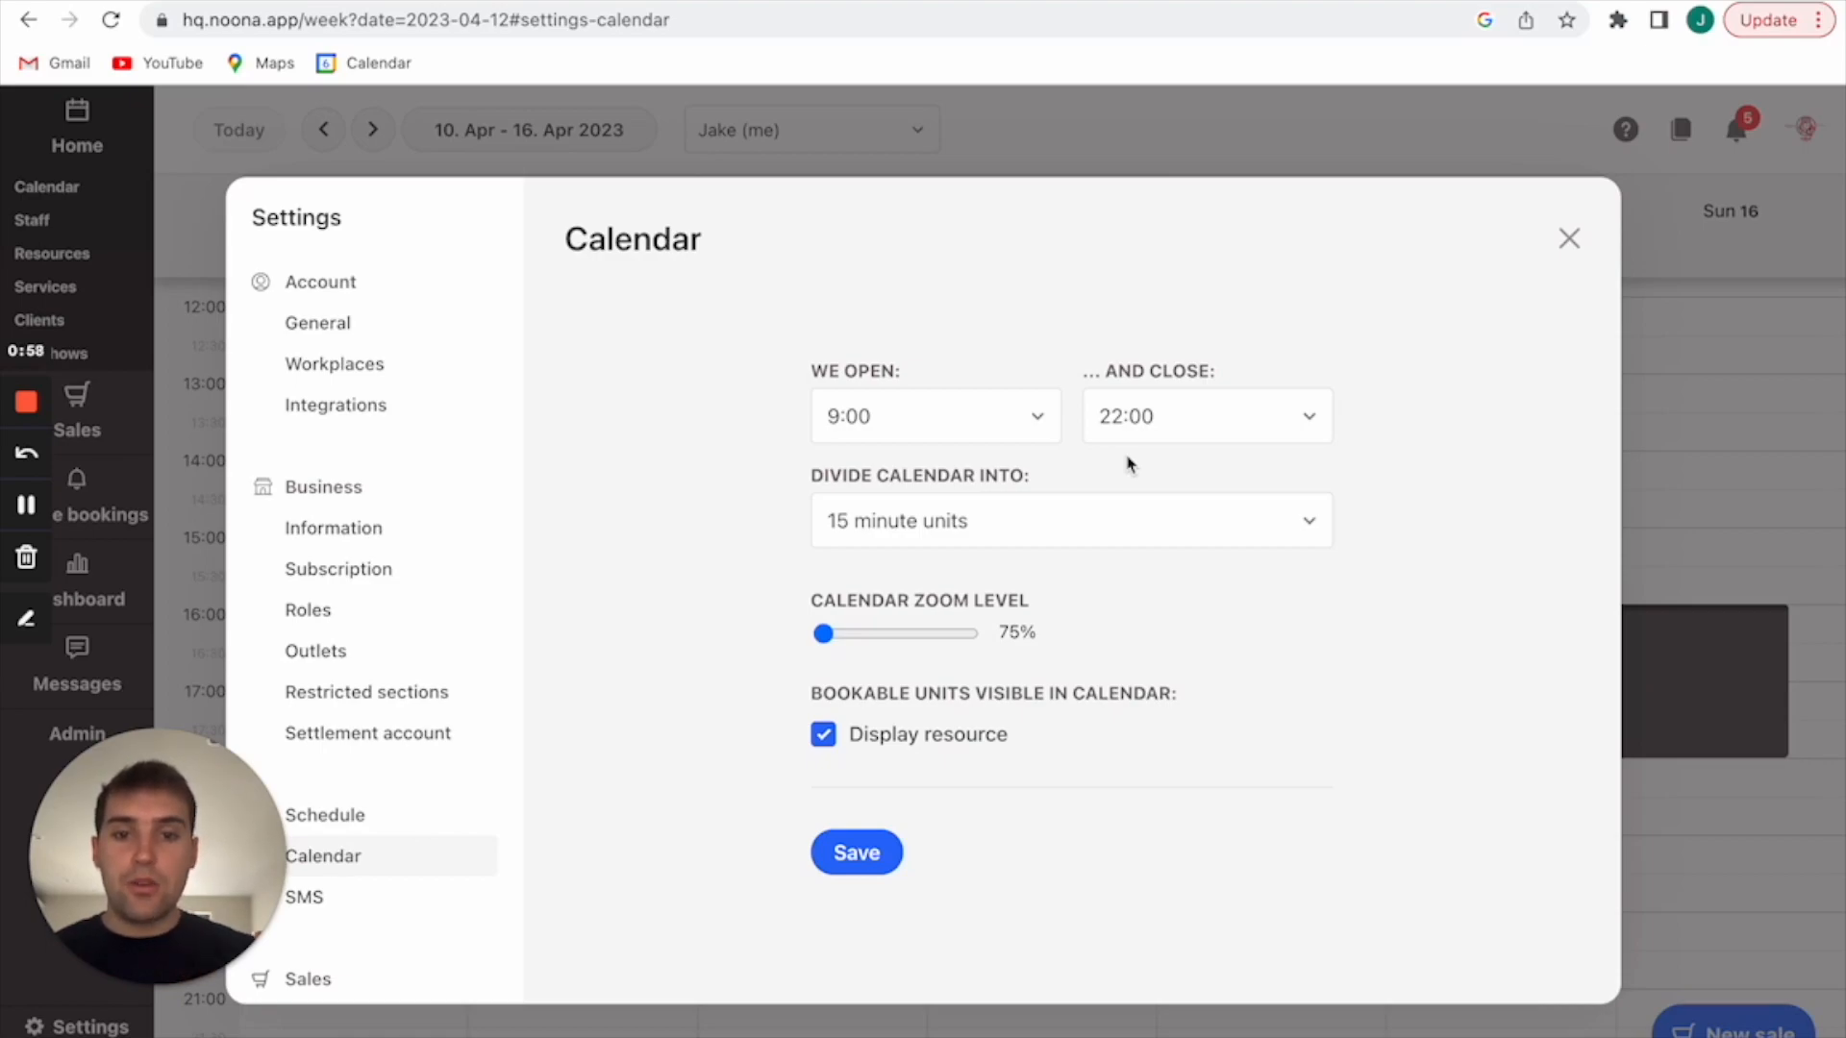
left_click(856, 851)
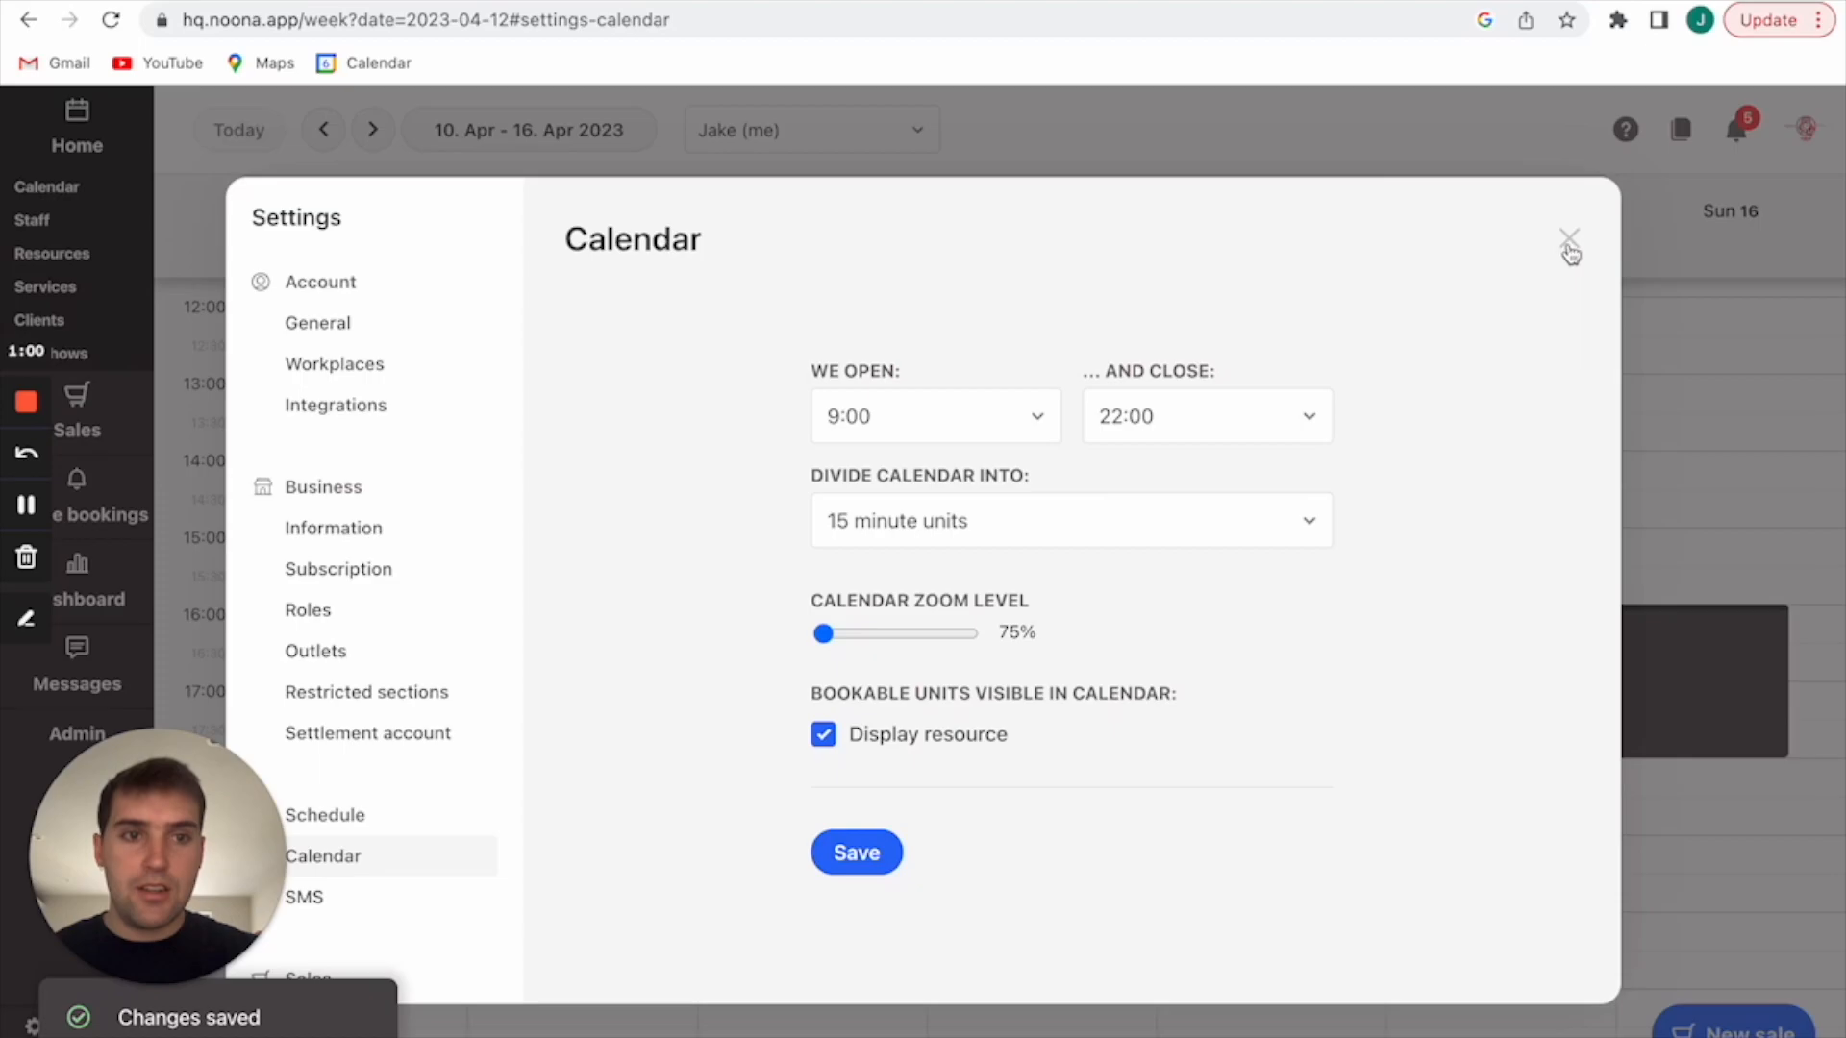
- Close Settings and scroll through the 10–16 April 2023 week calendar
left_click(1569, 241)
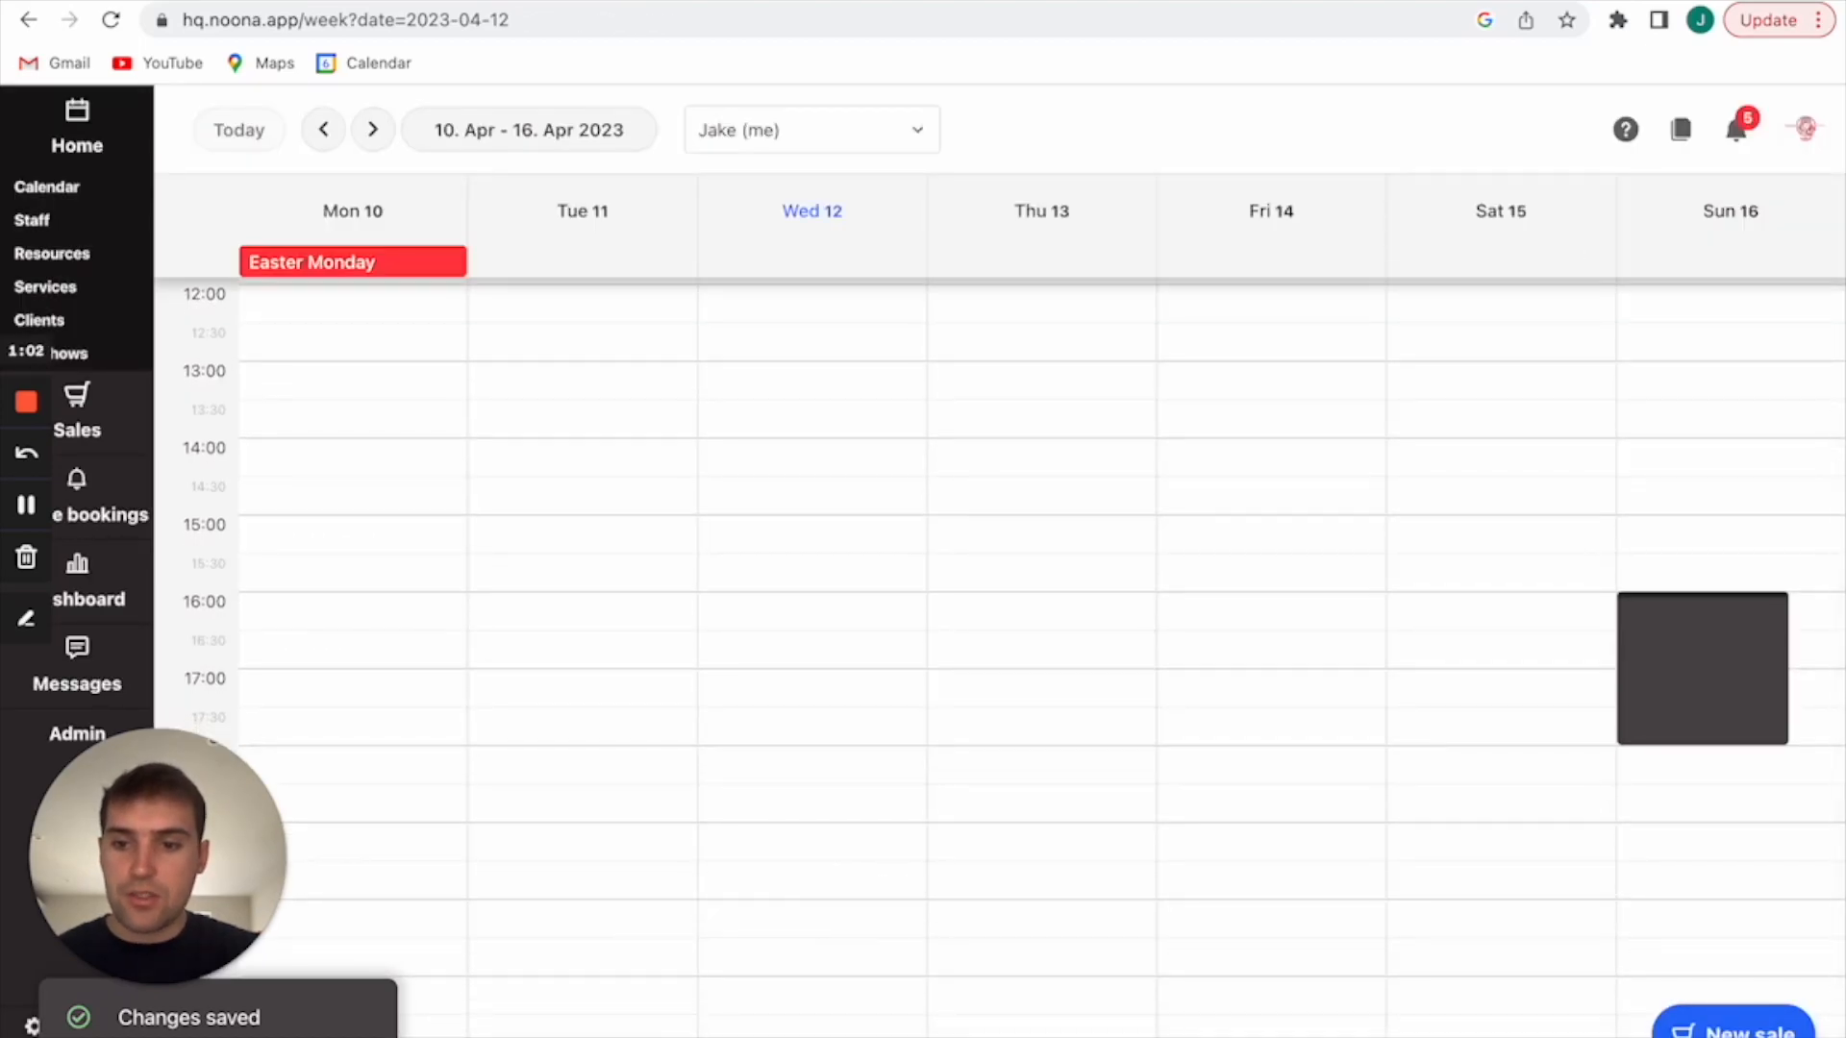
scroll("up", 3)
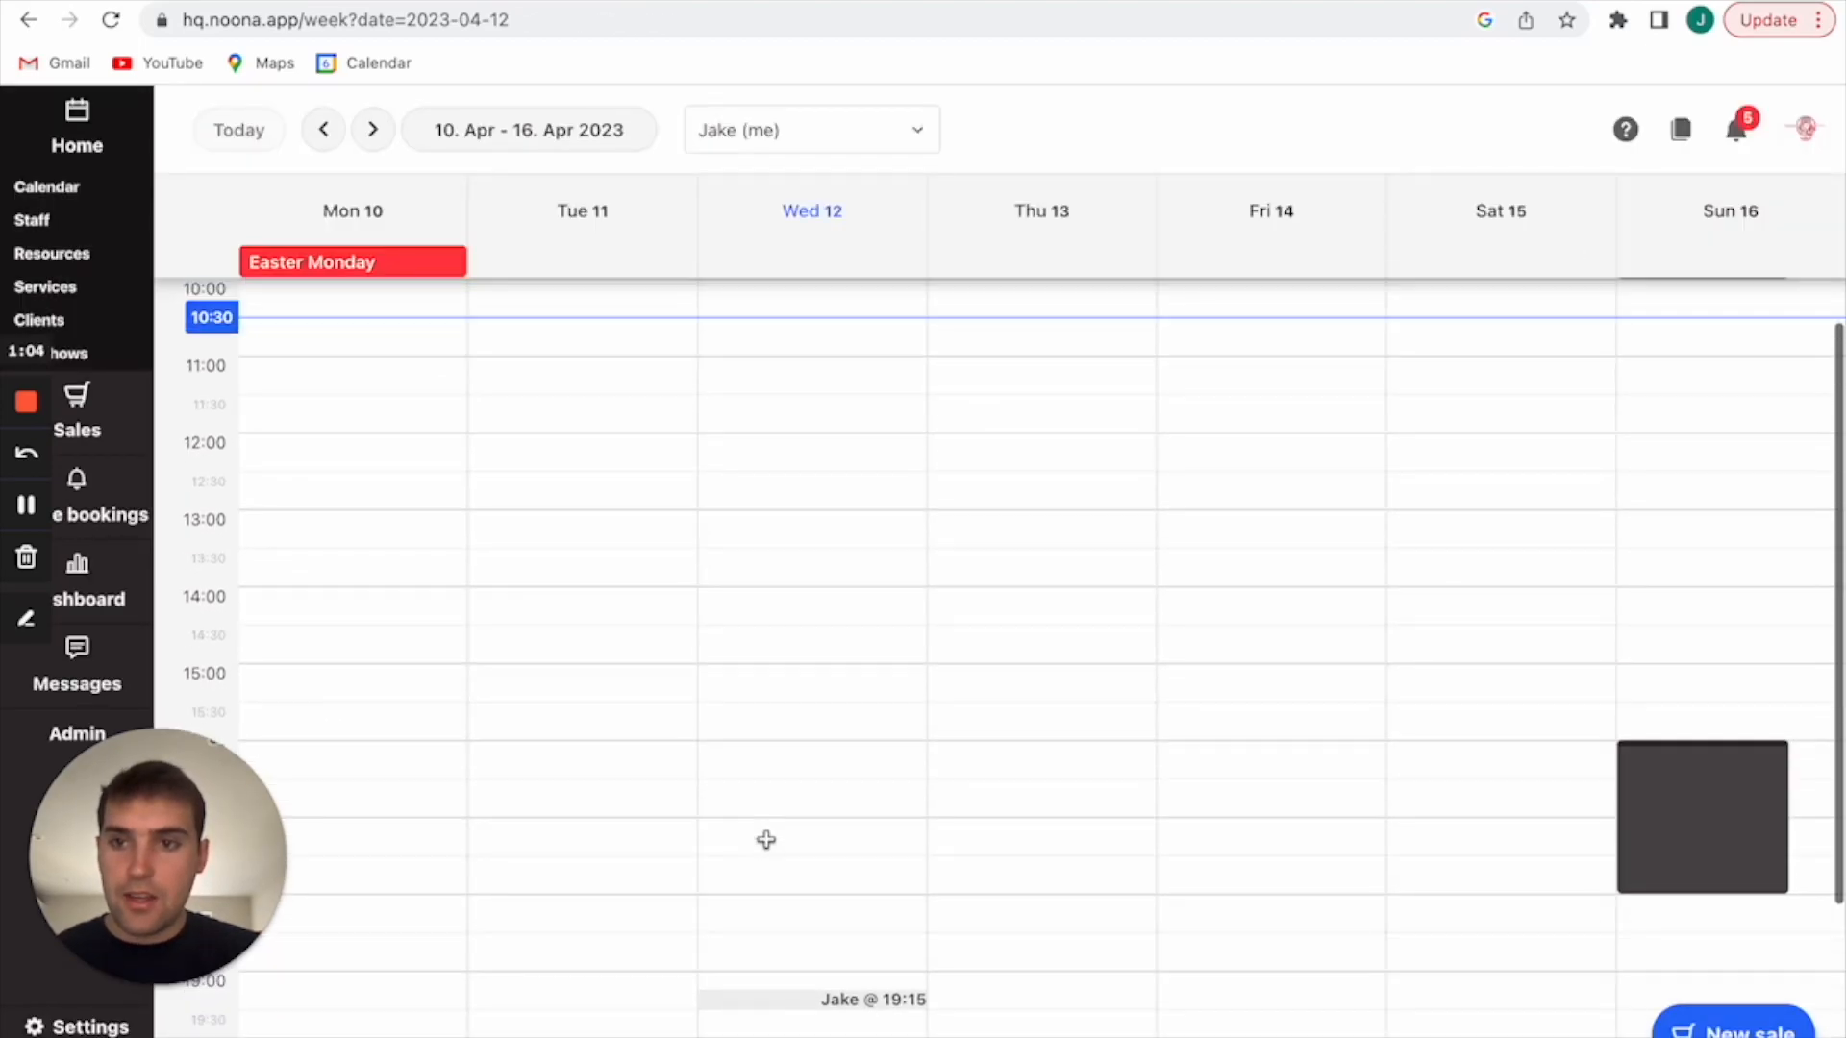
scroll("up", 3)
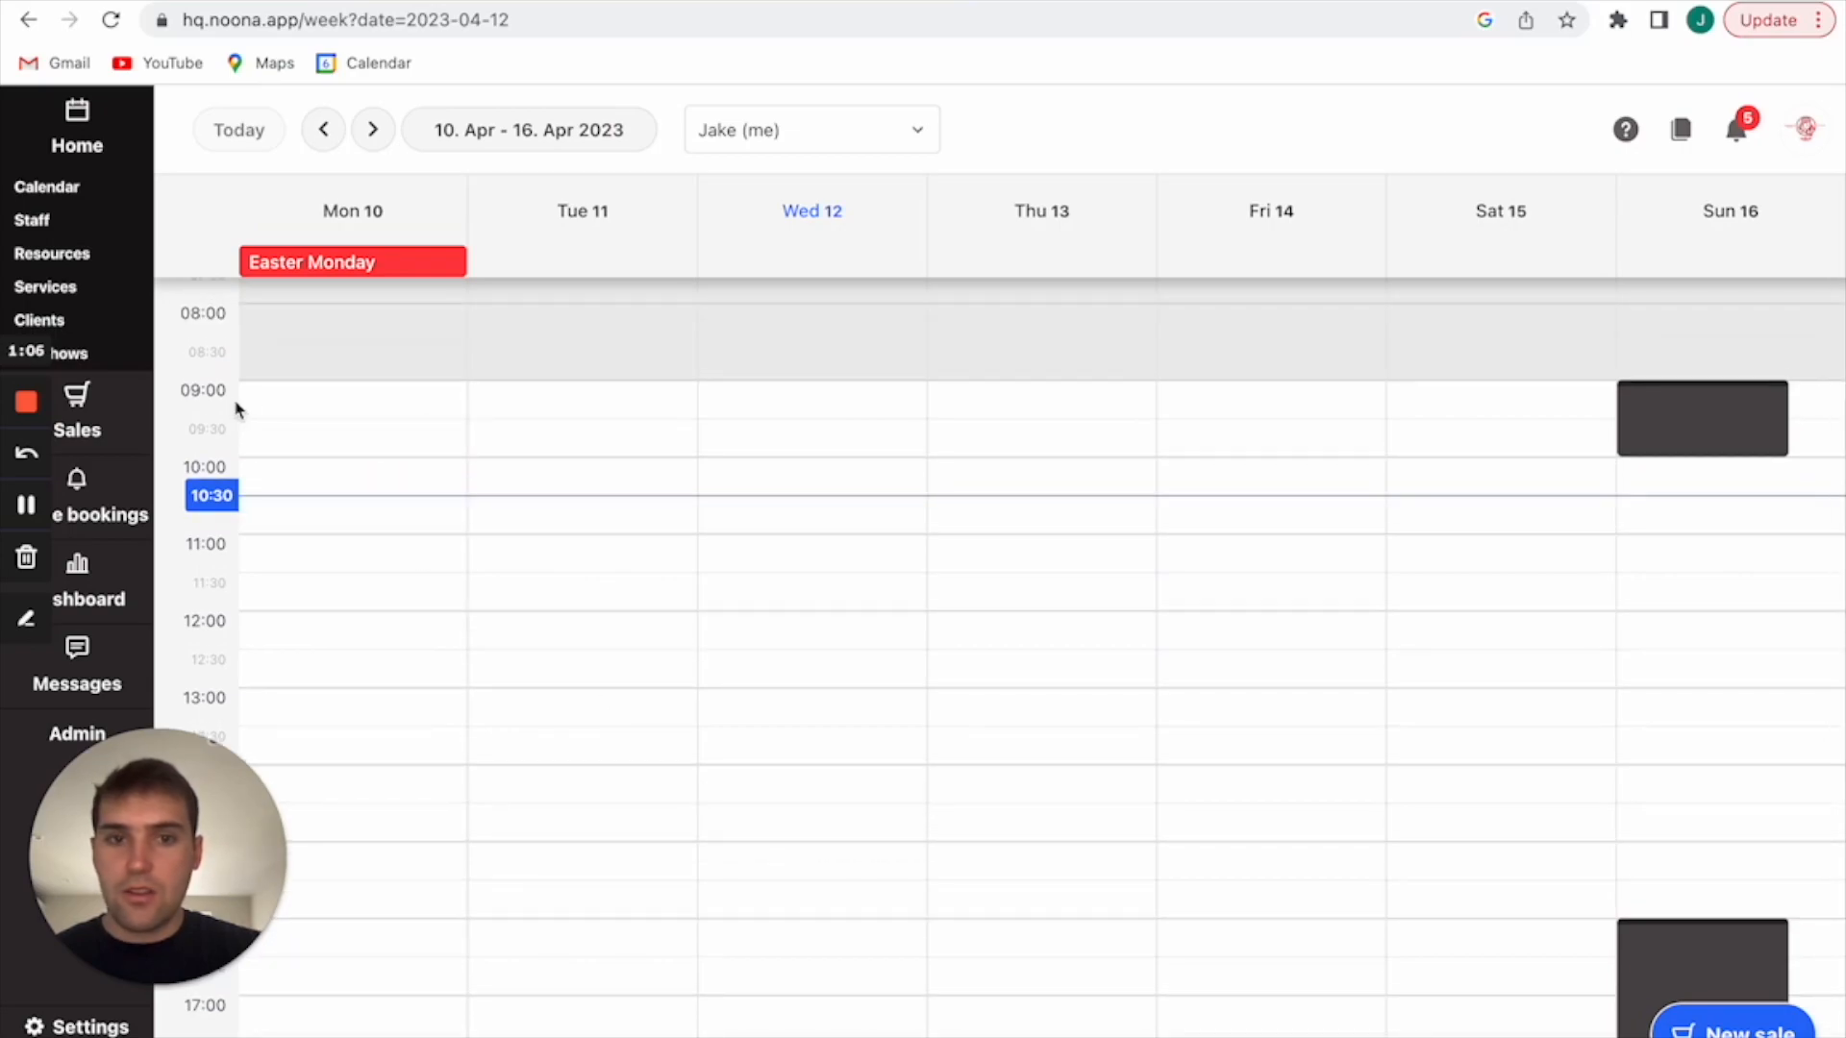
scroll("down", 3)
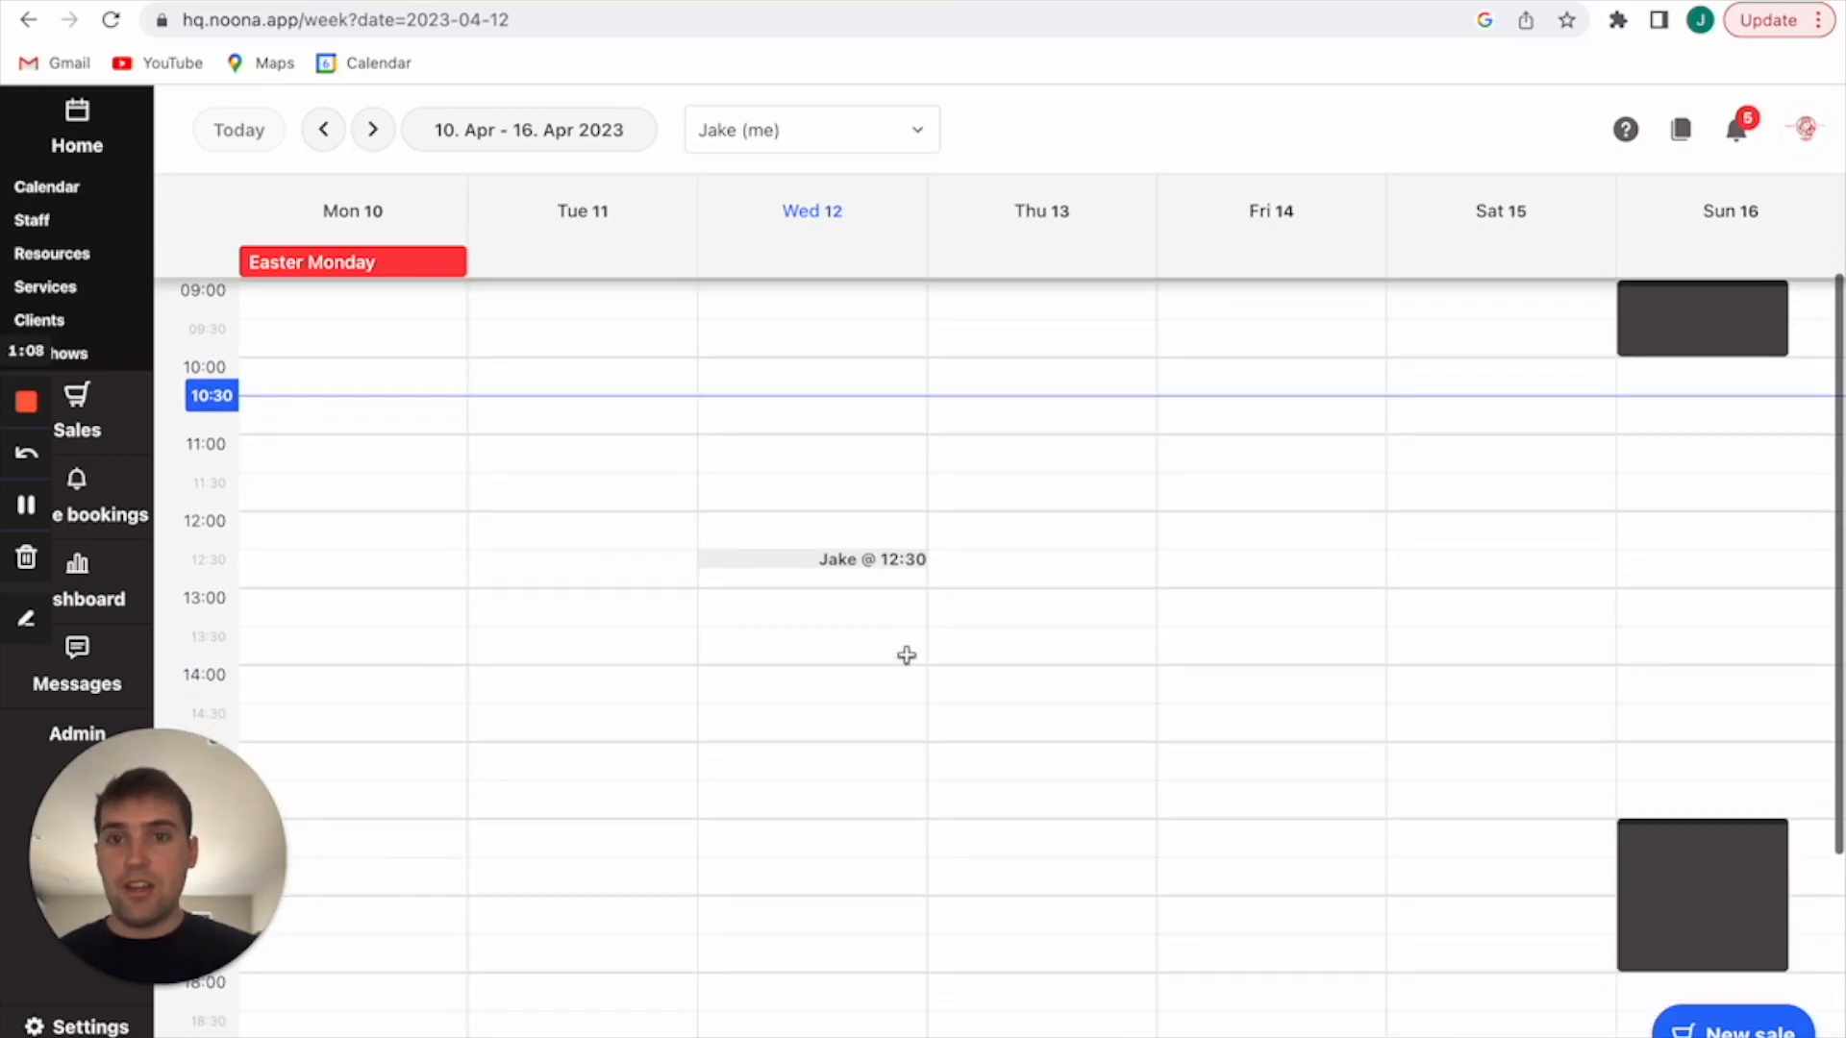
scroll("down", 3)
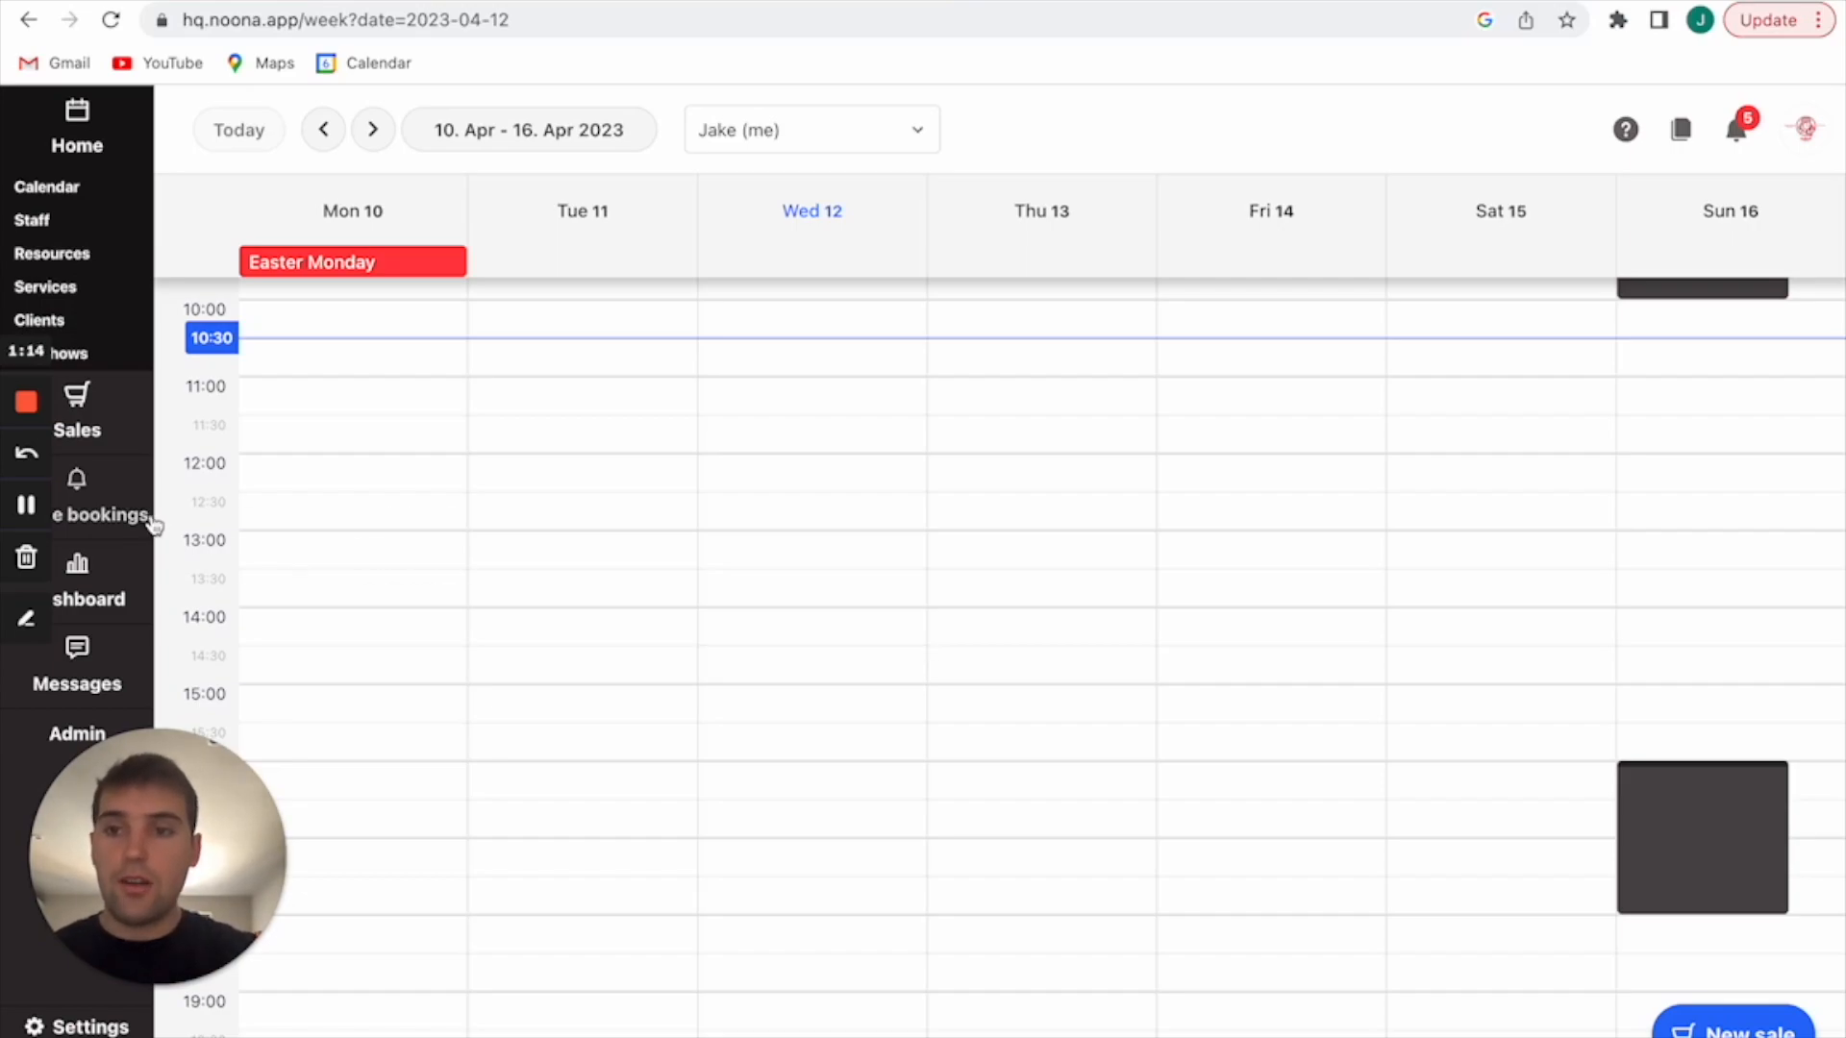
left_click(75, 298)
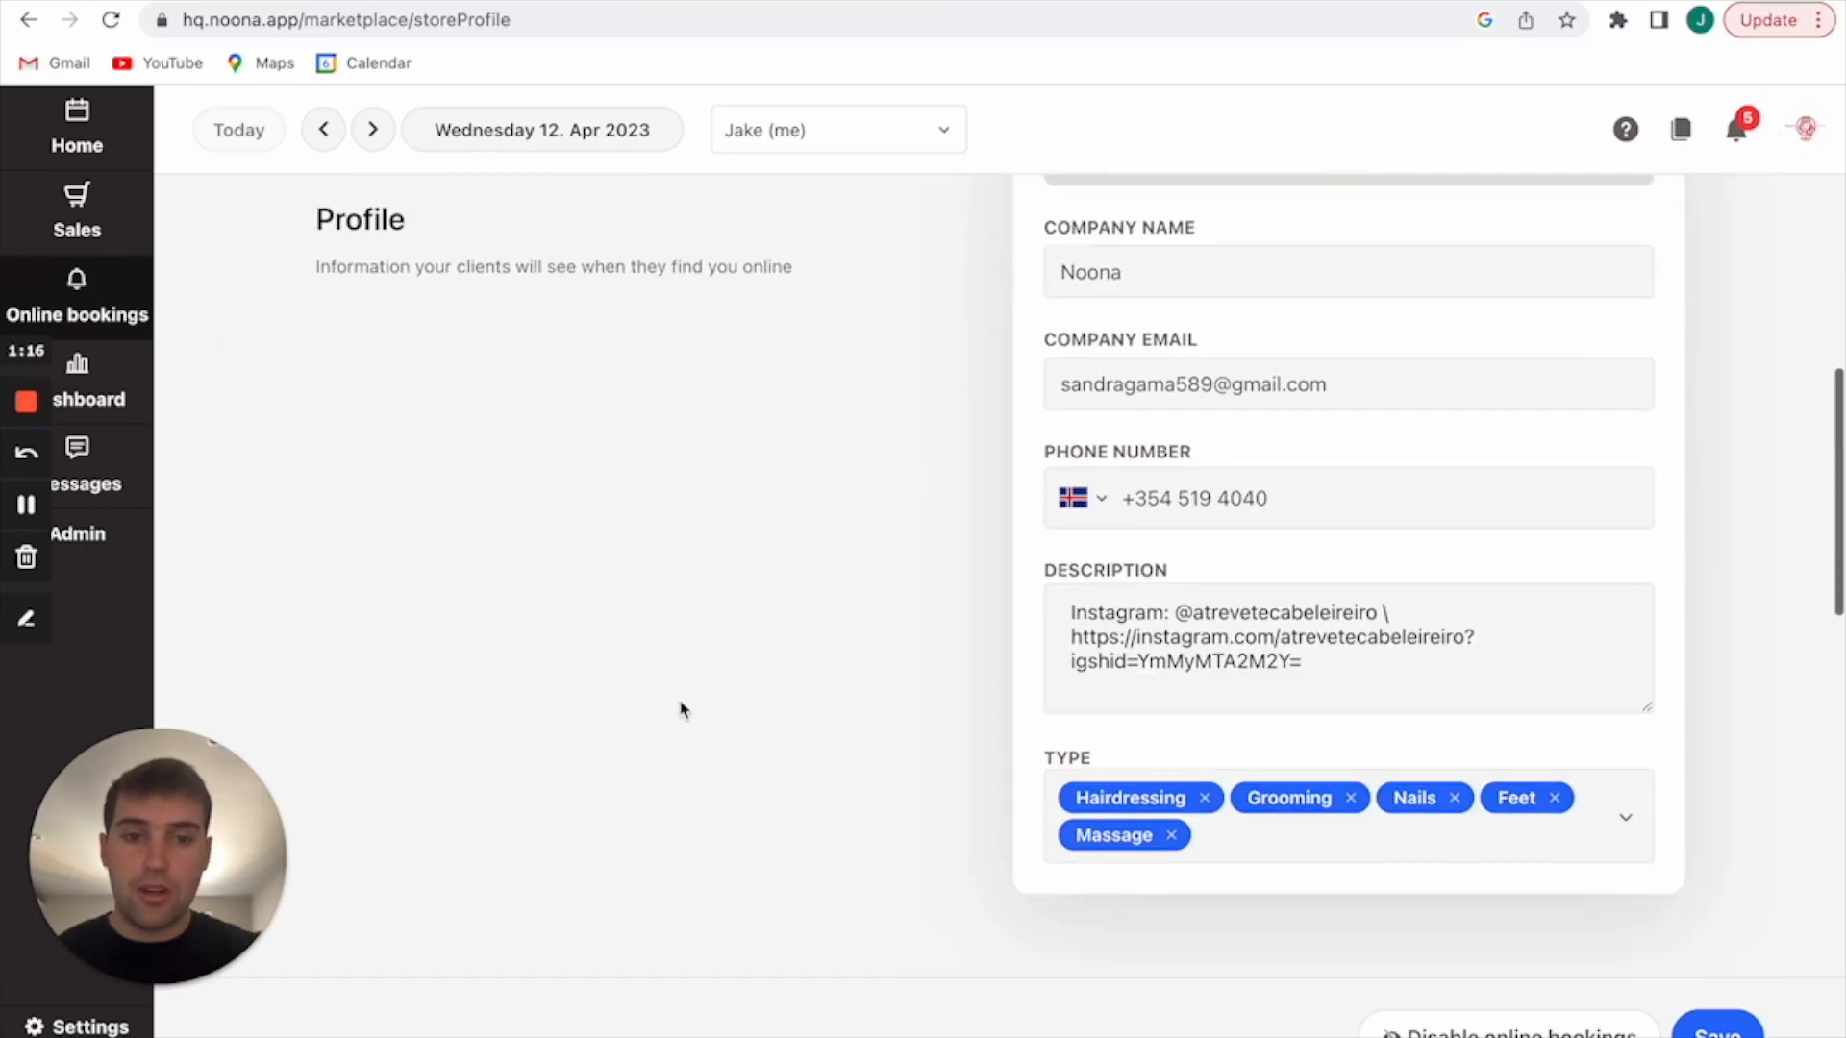
scroll("down", 3)
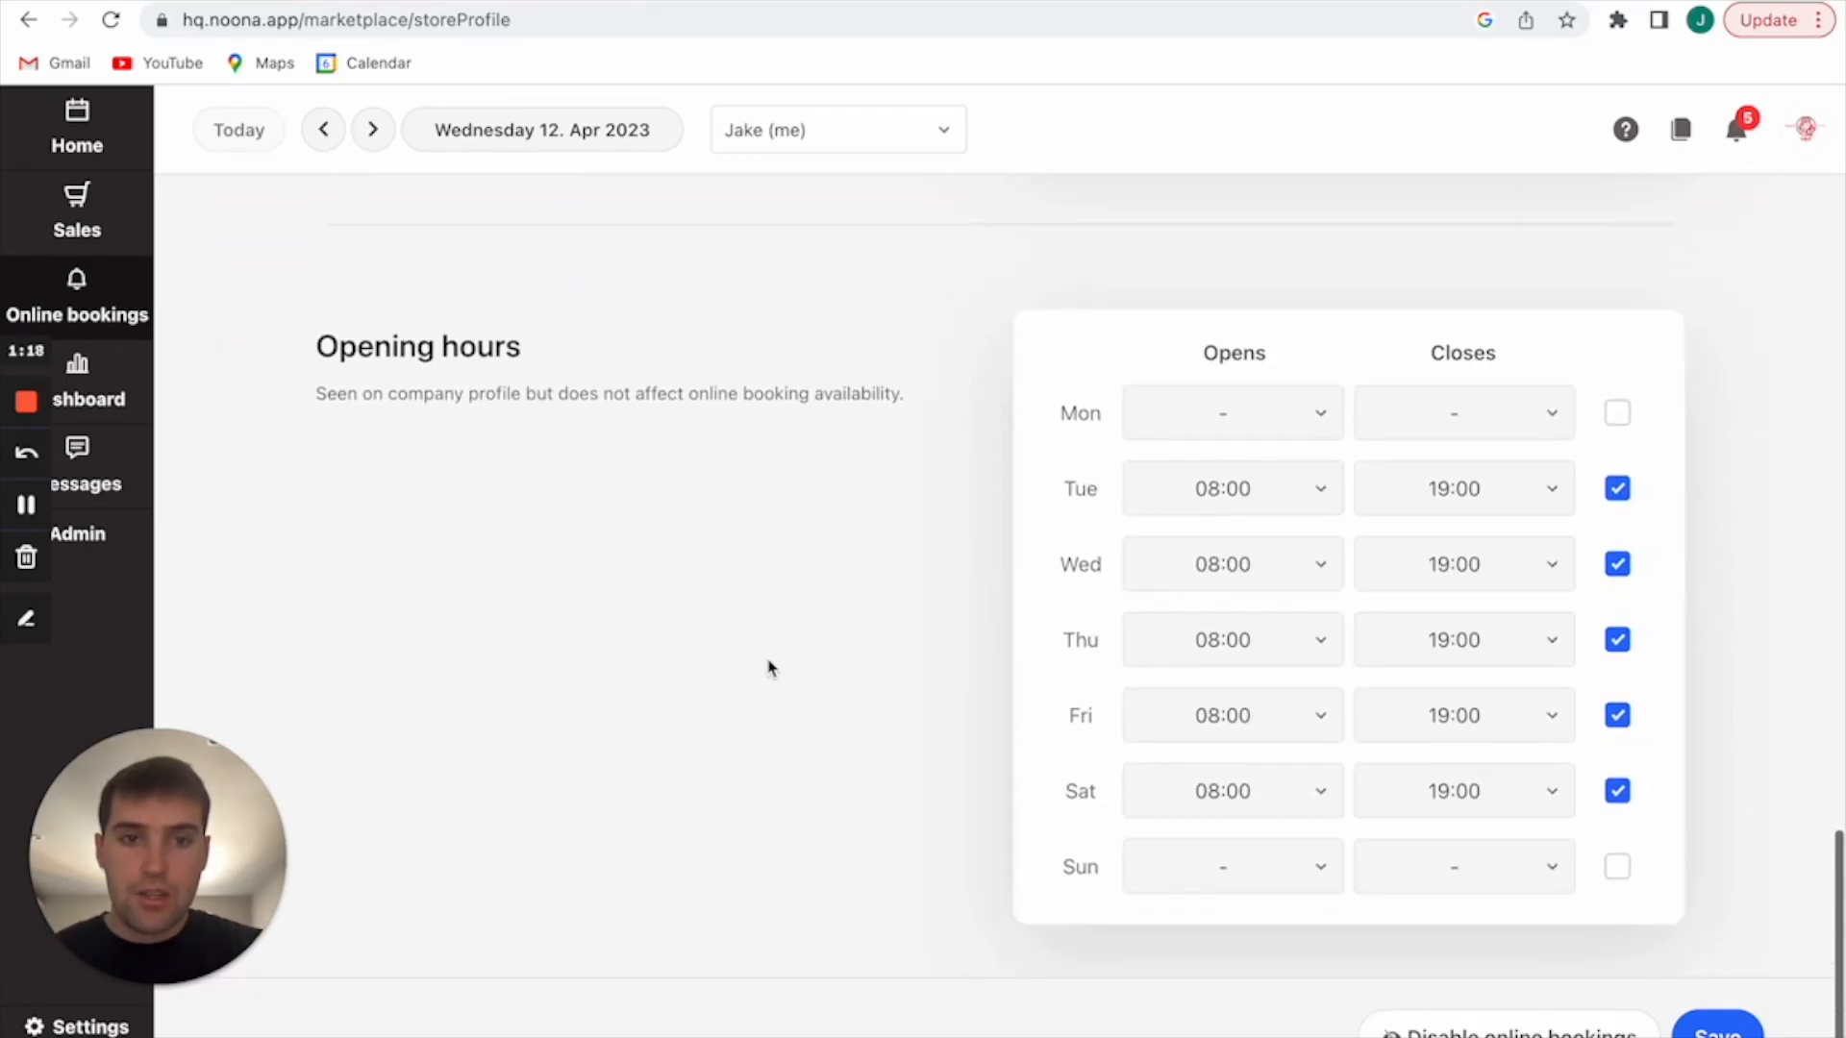
mouse_move(754, 655)
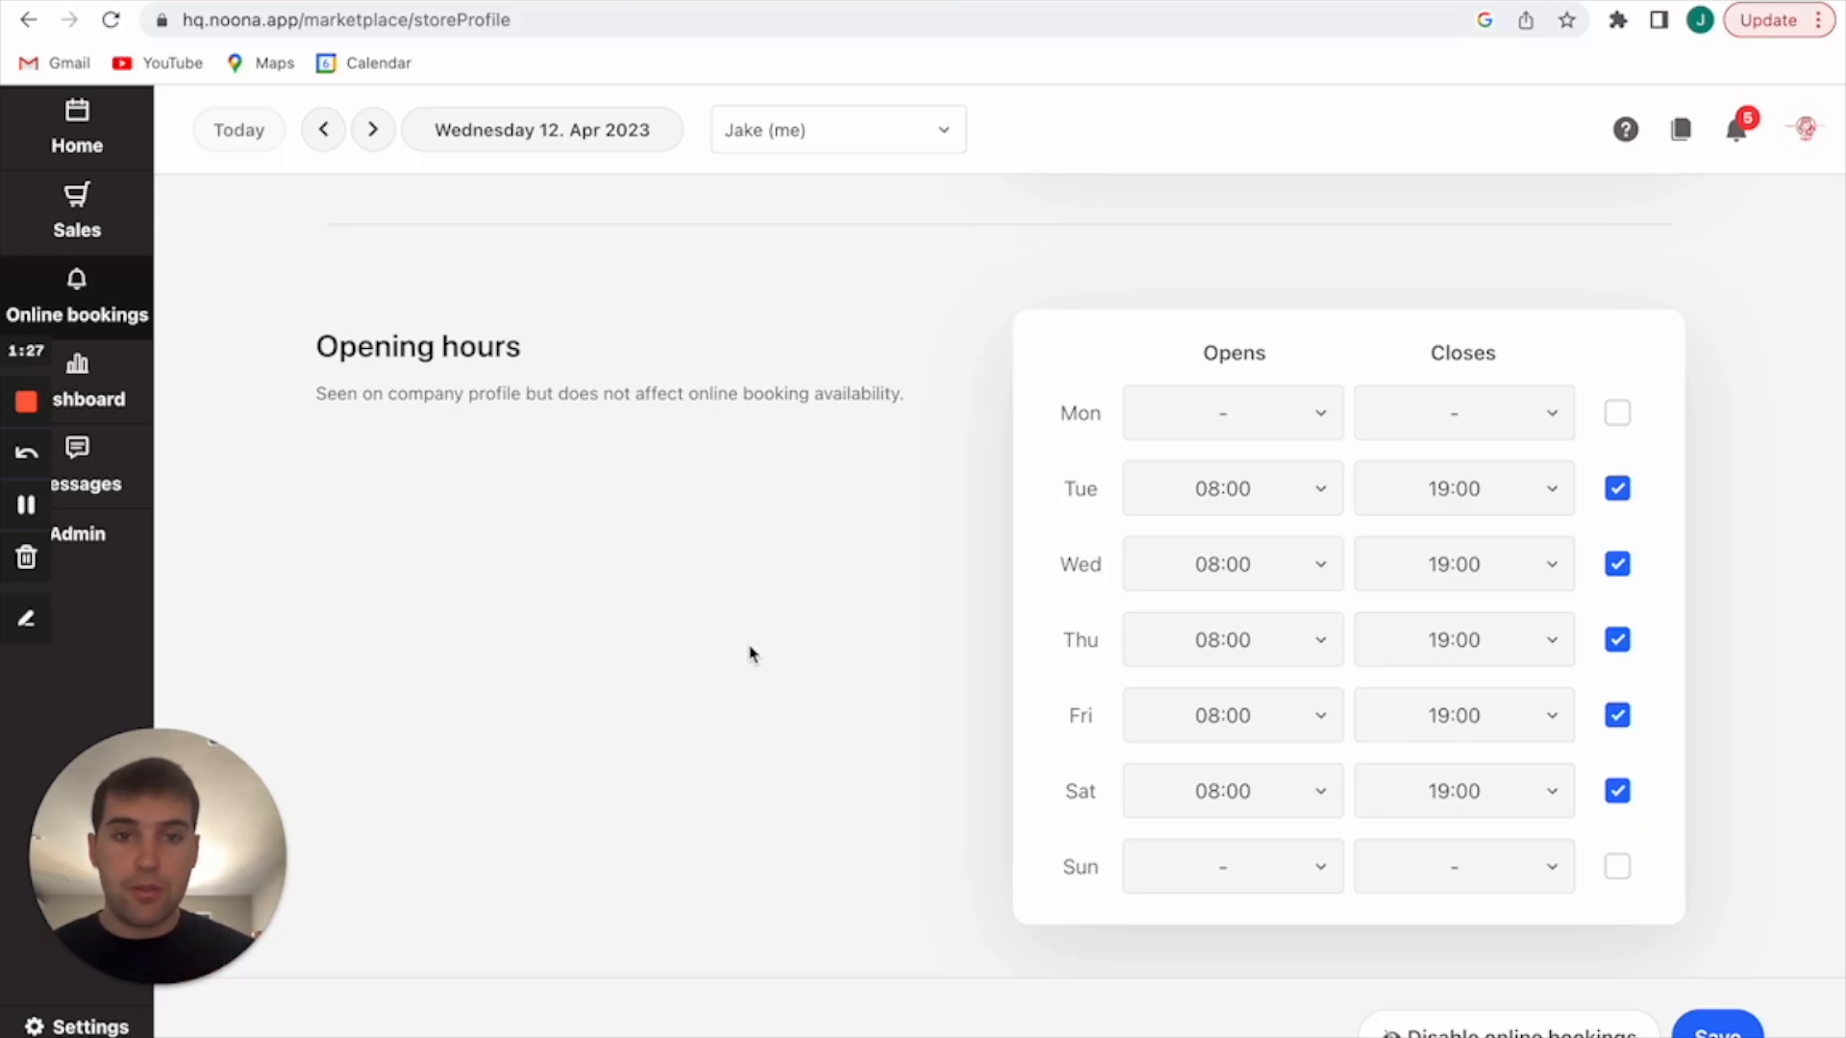
mouse_move(807, 708)
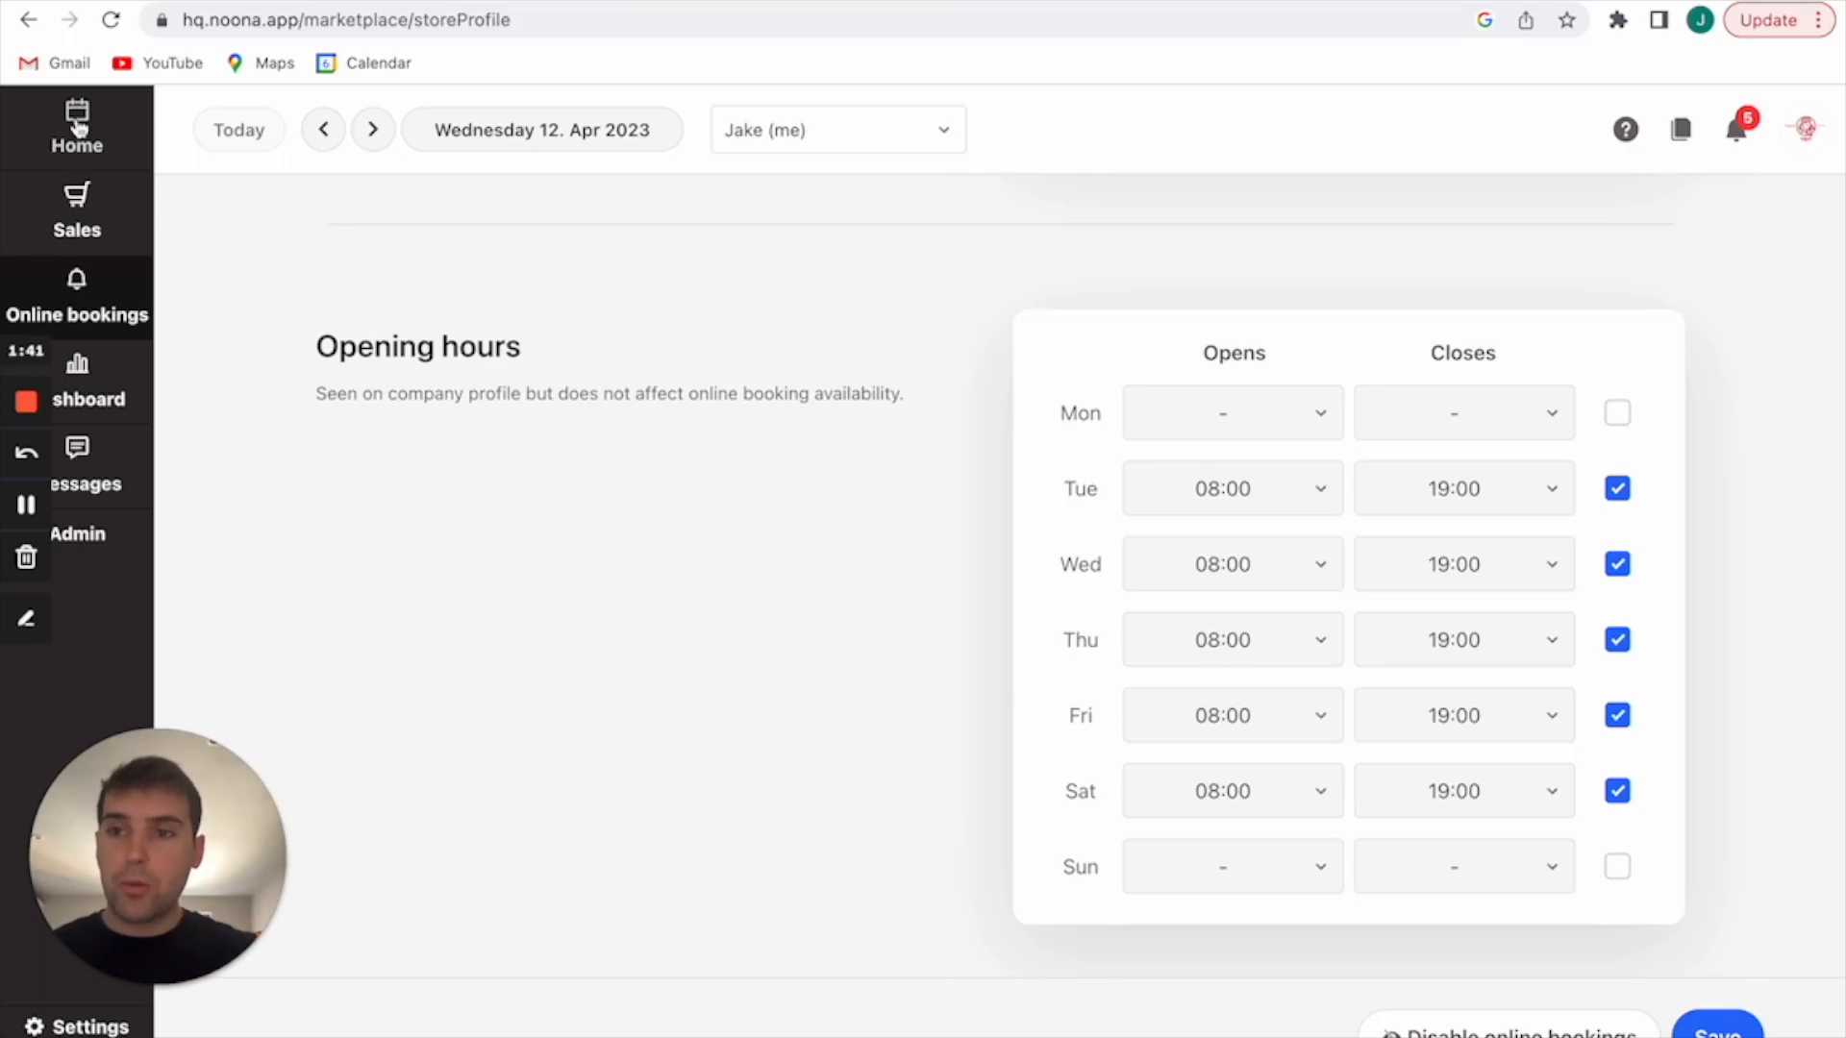
left_click(77, 127)
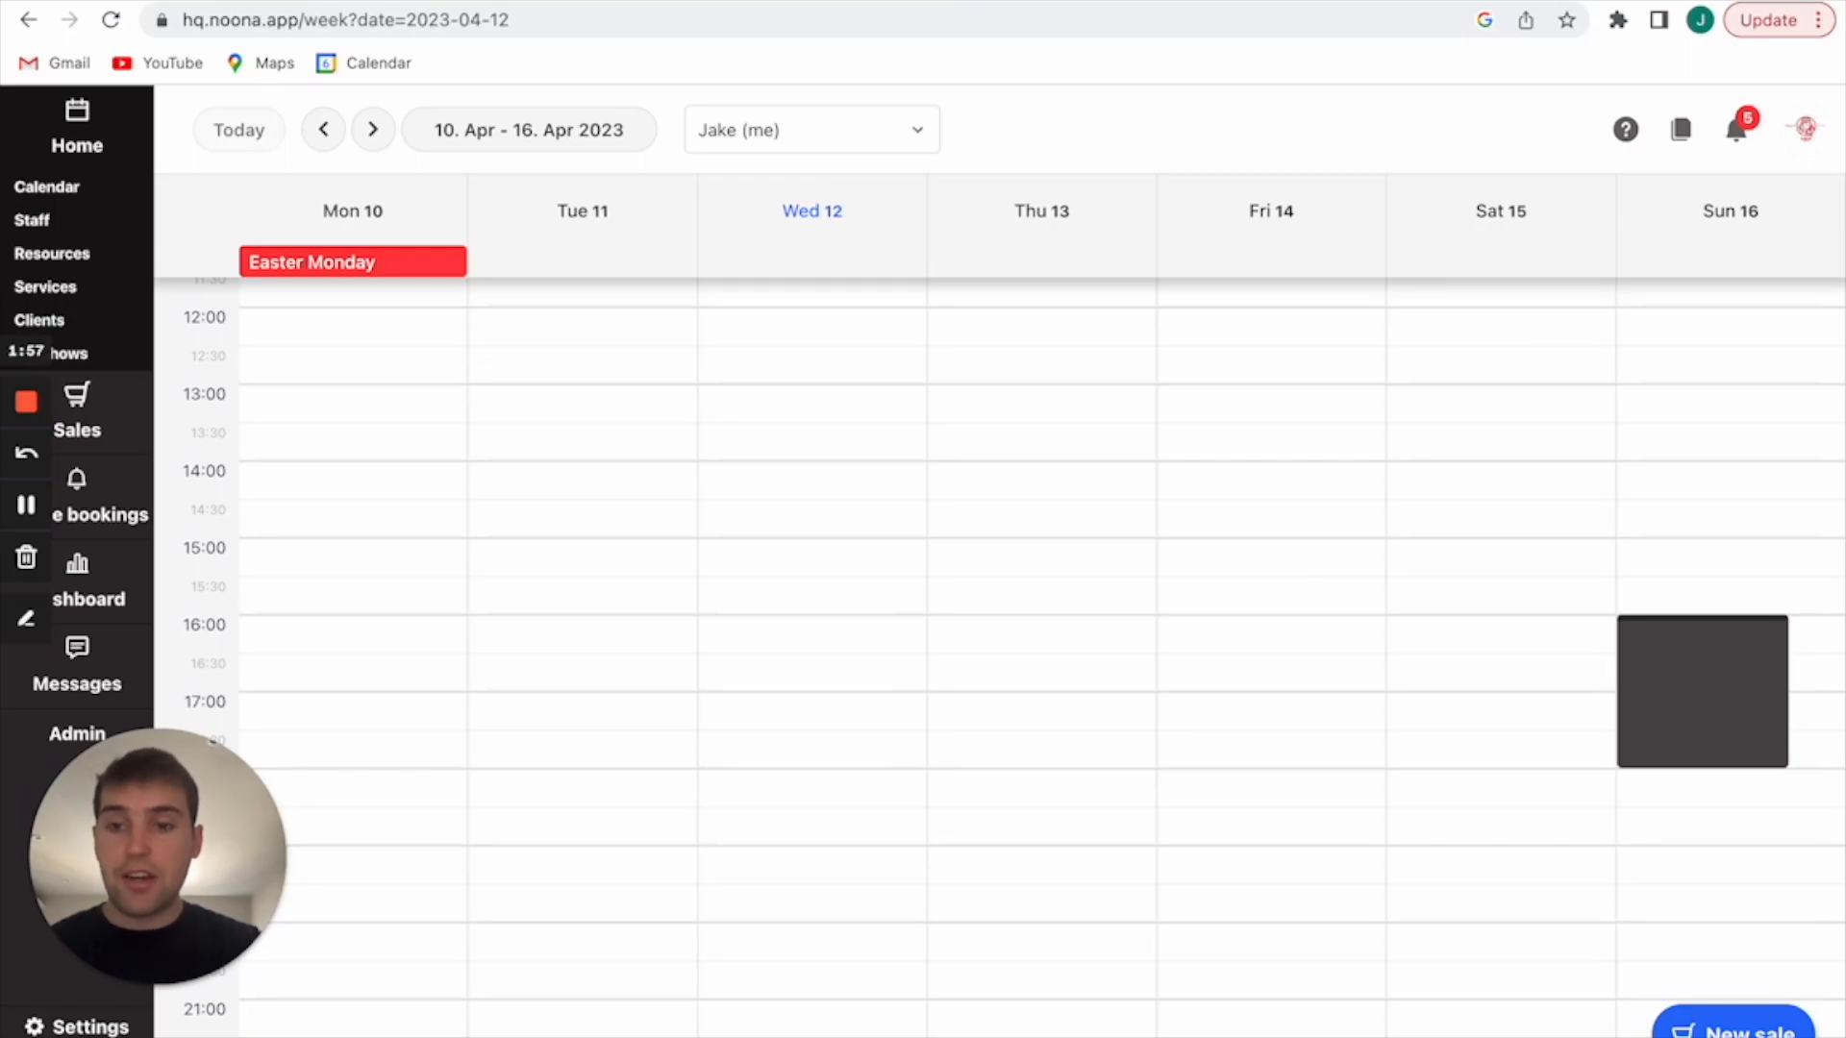
mouse_move(240, 897)
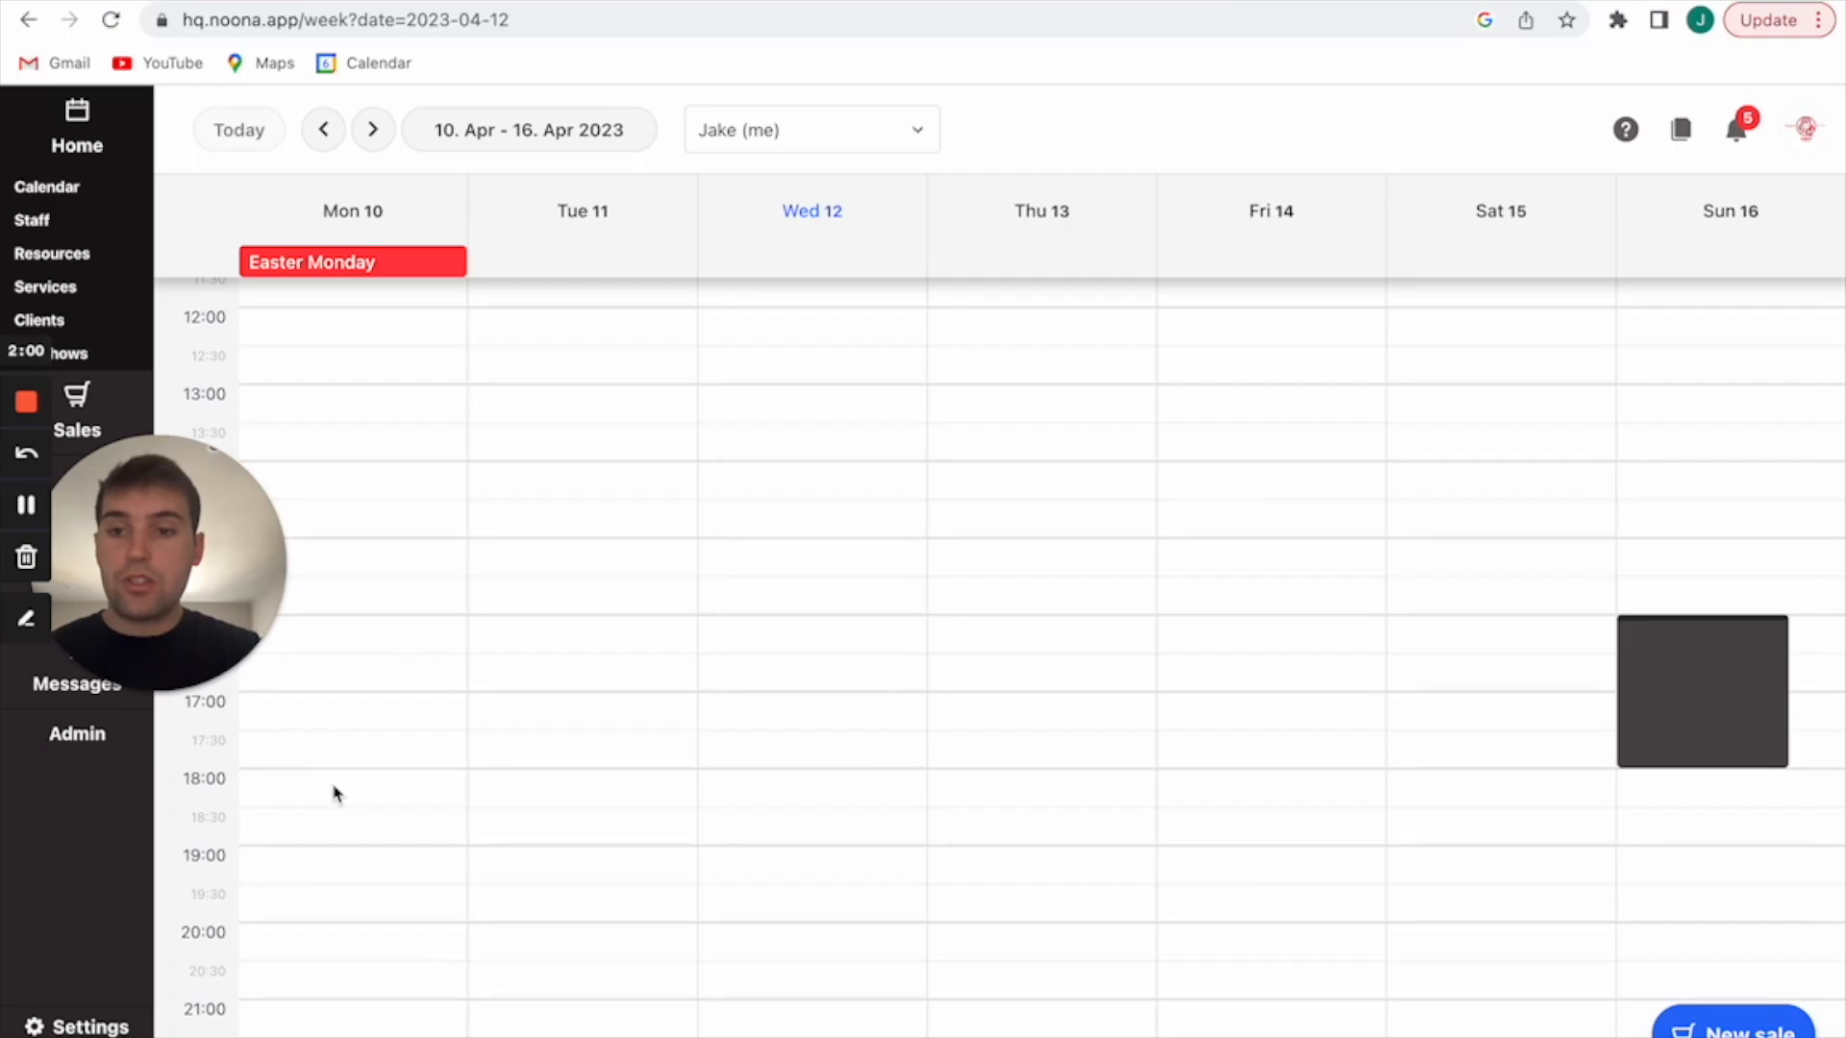
mouse_move(232, 787)
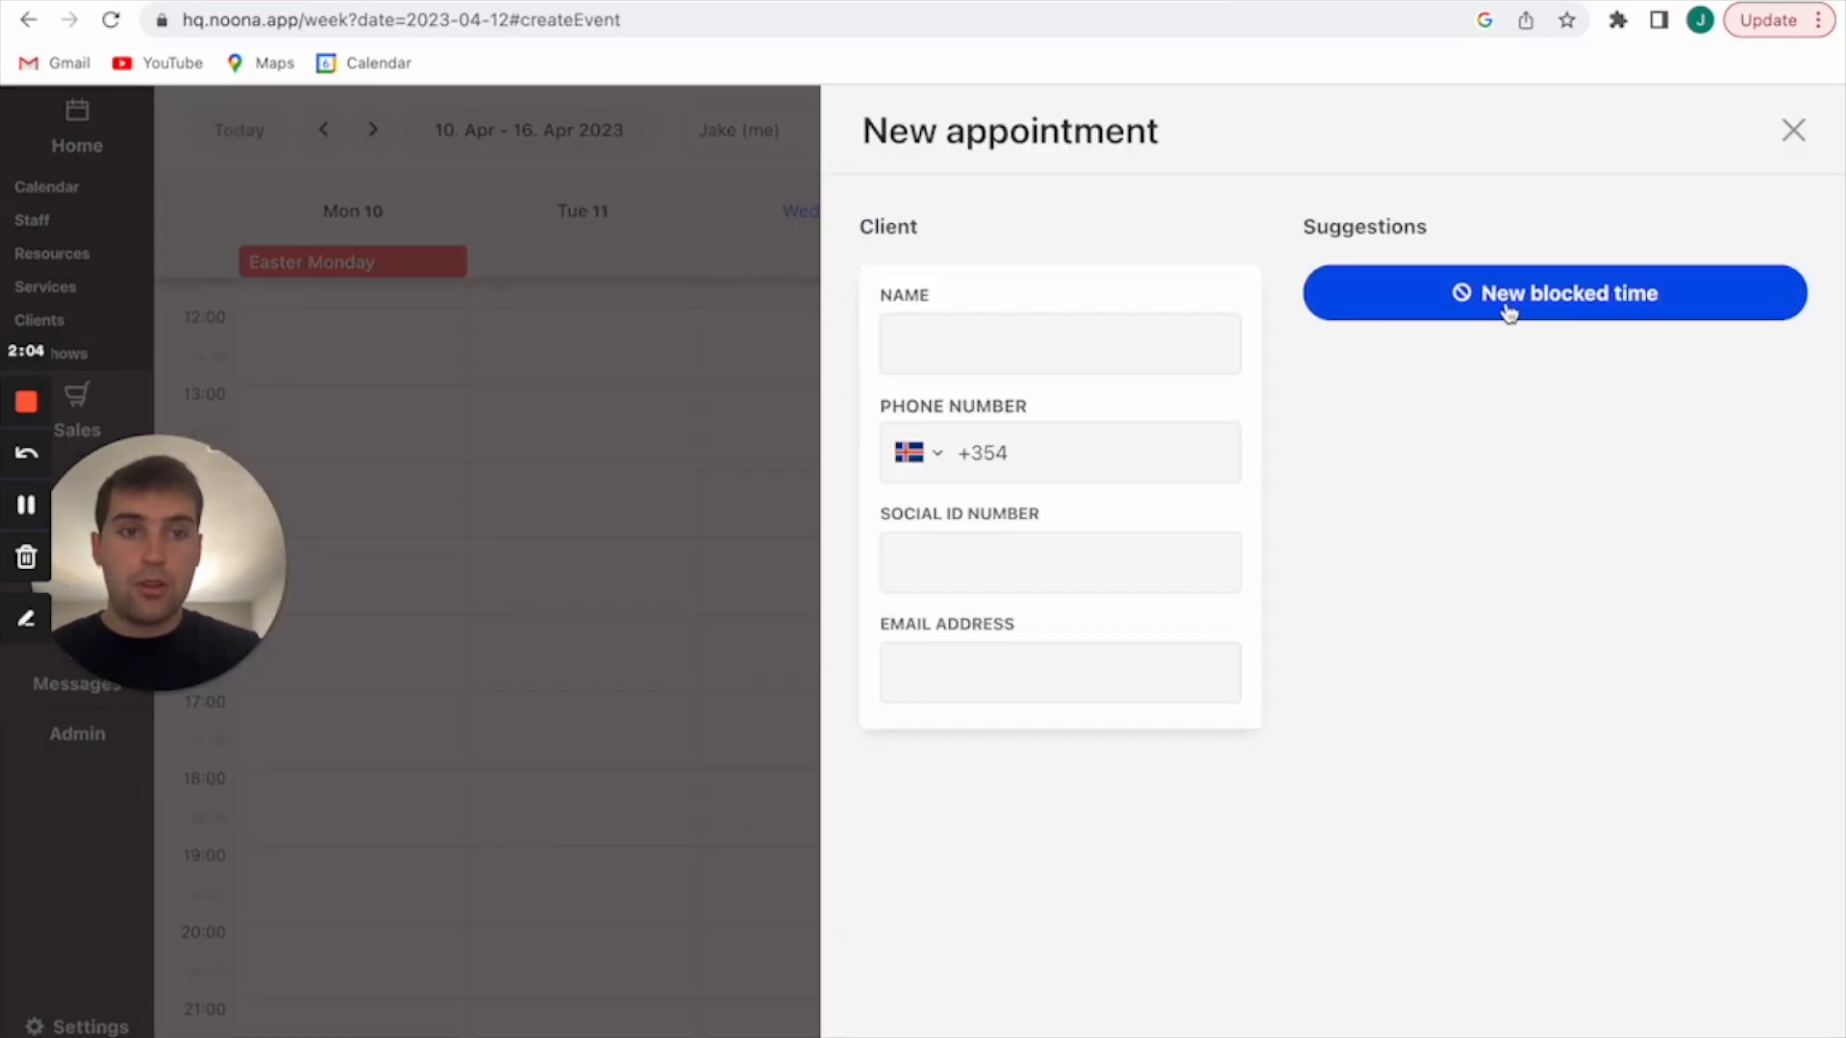
- Save a 'Closed' blocked time from 18:00 to 22:00, repeating weekly Monday through Sunday
left_click(1554, 293)
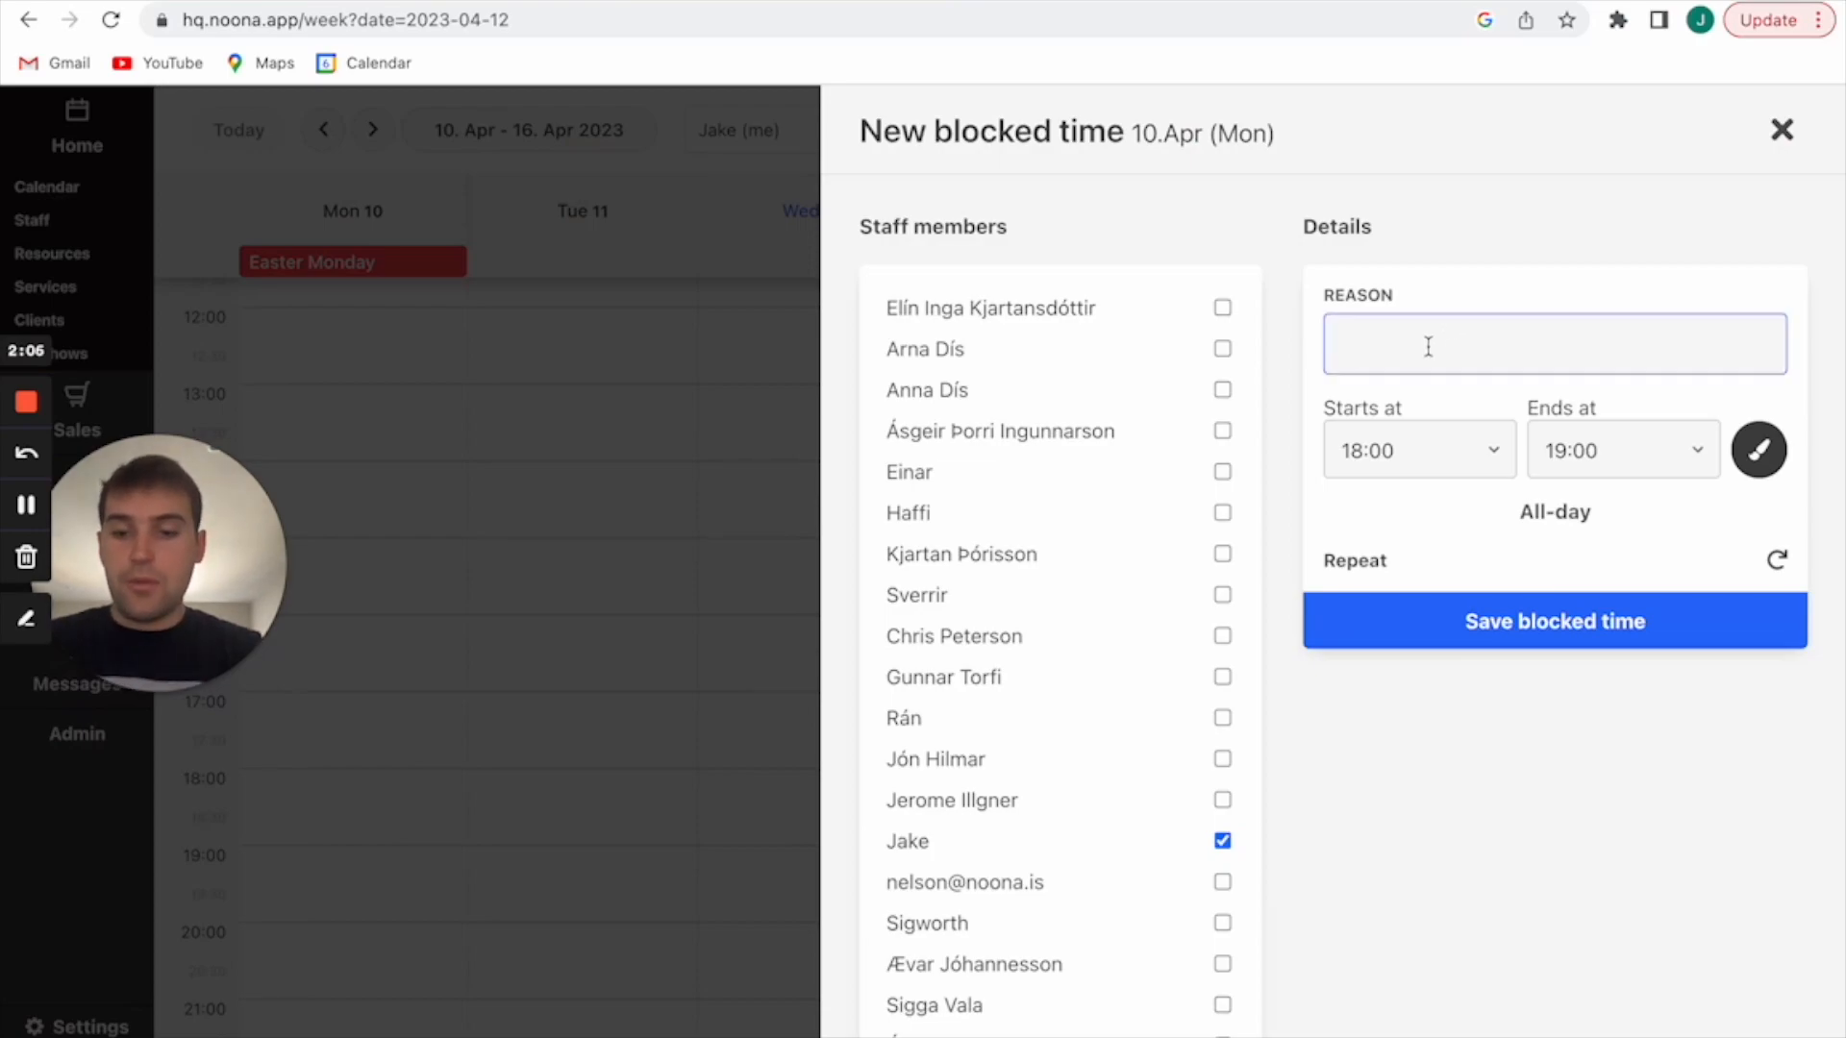
type("Closed")
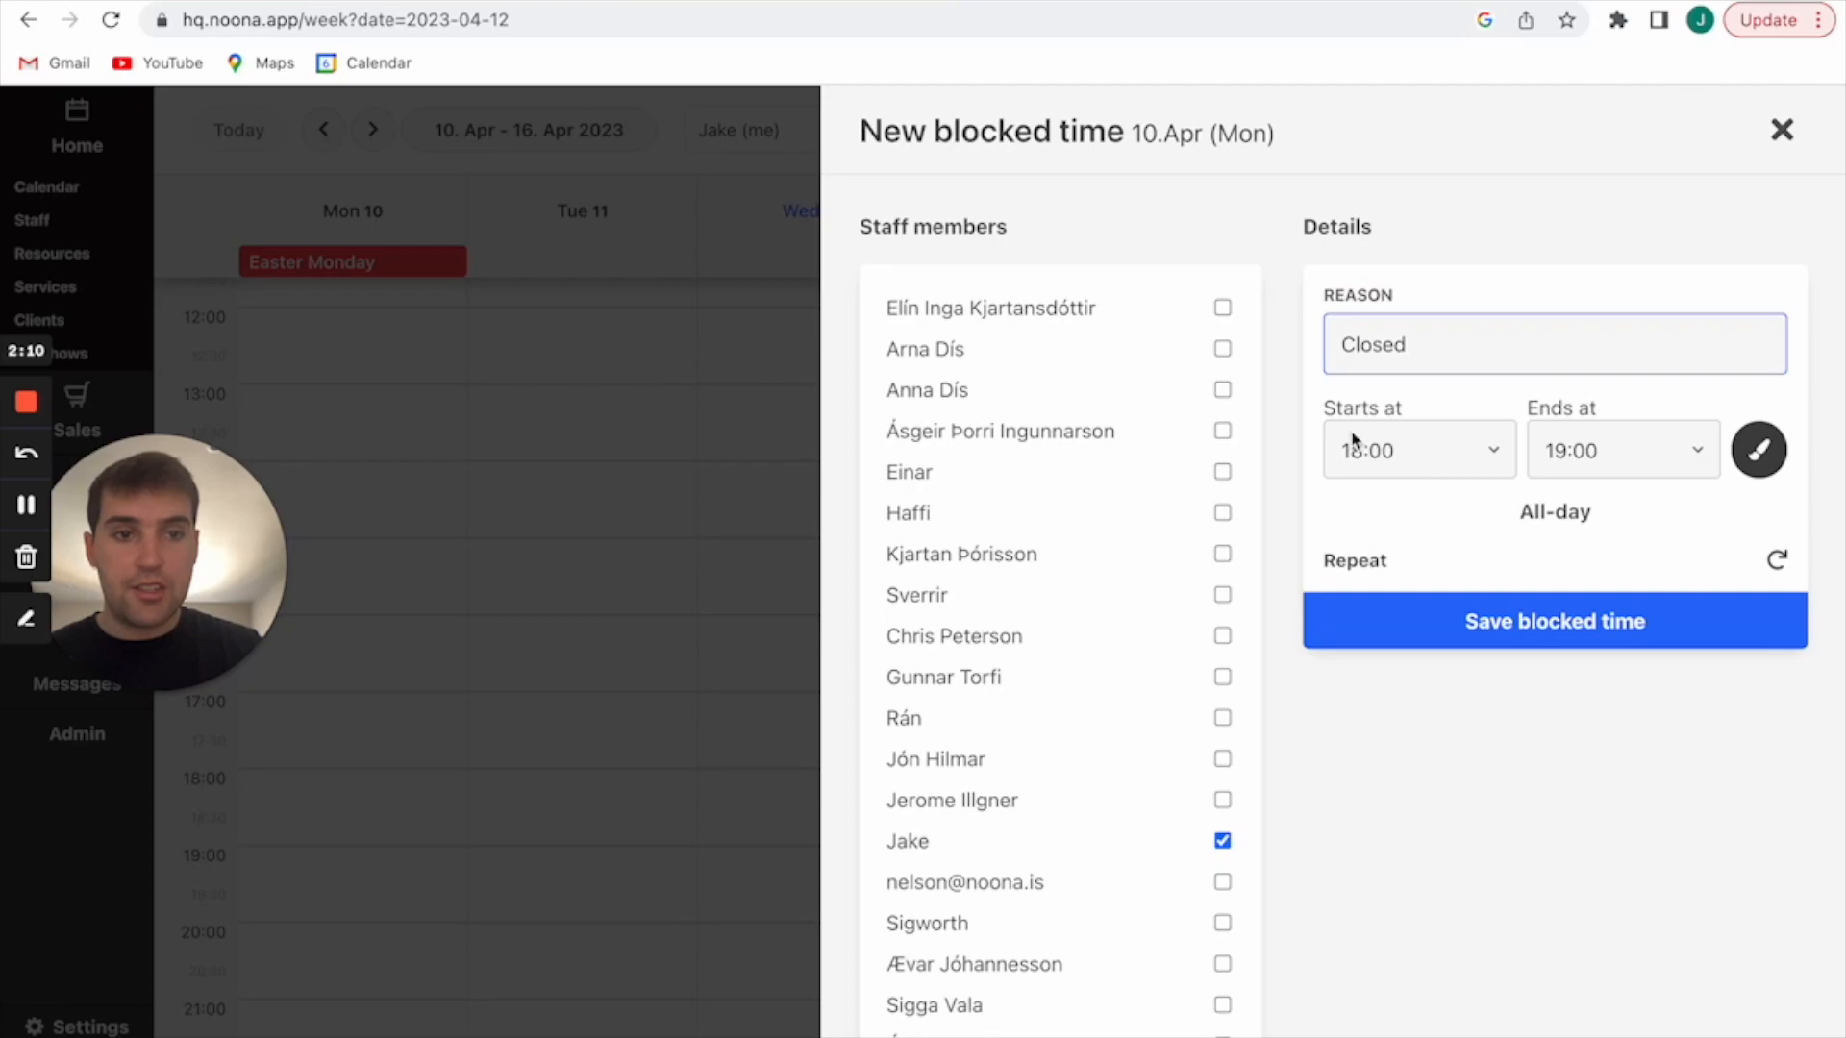
left_click(1621, 450)
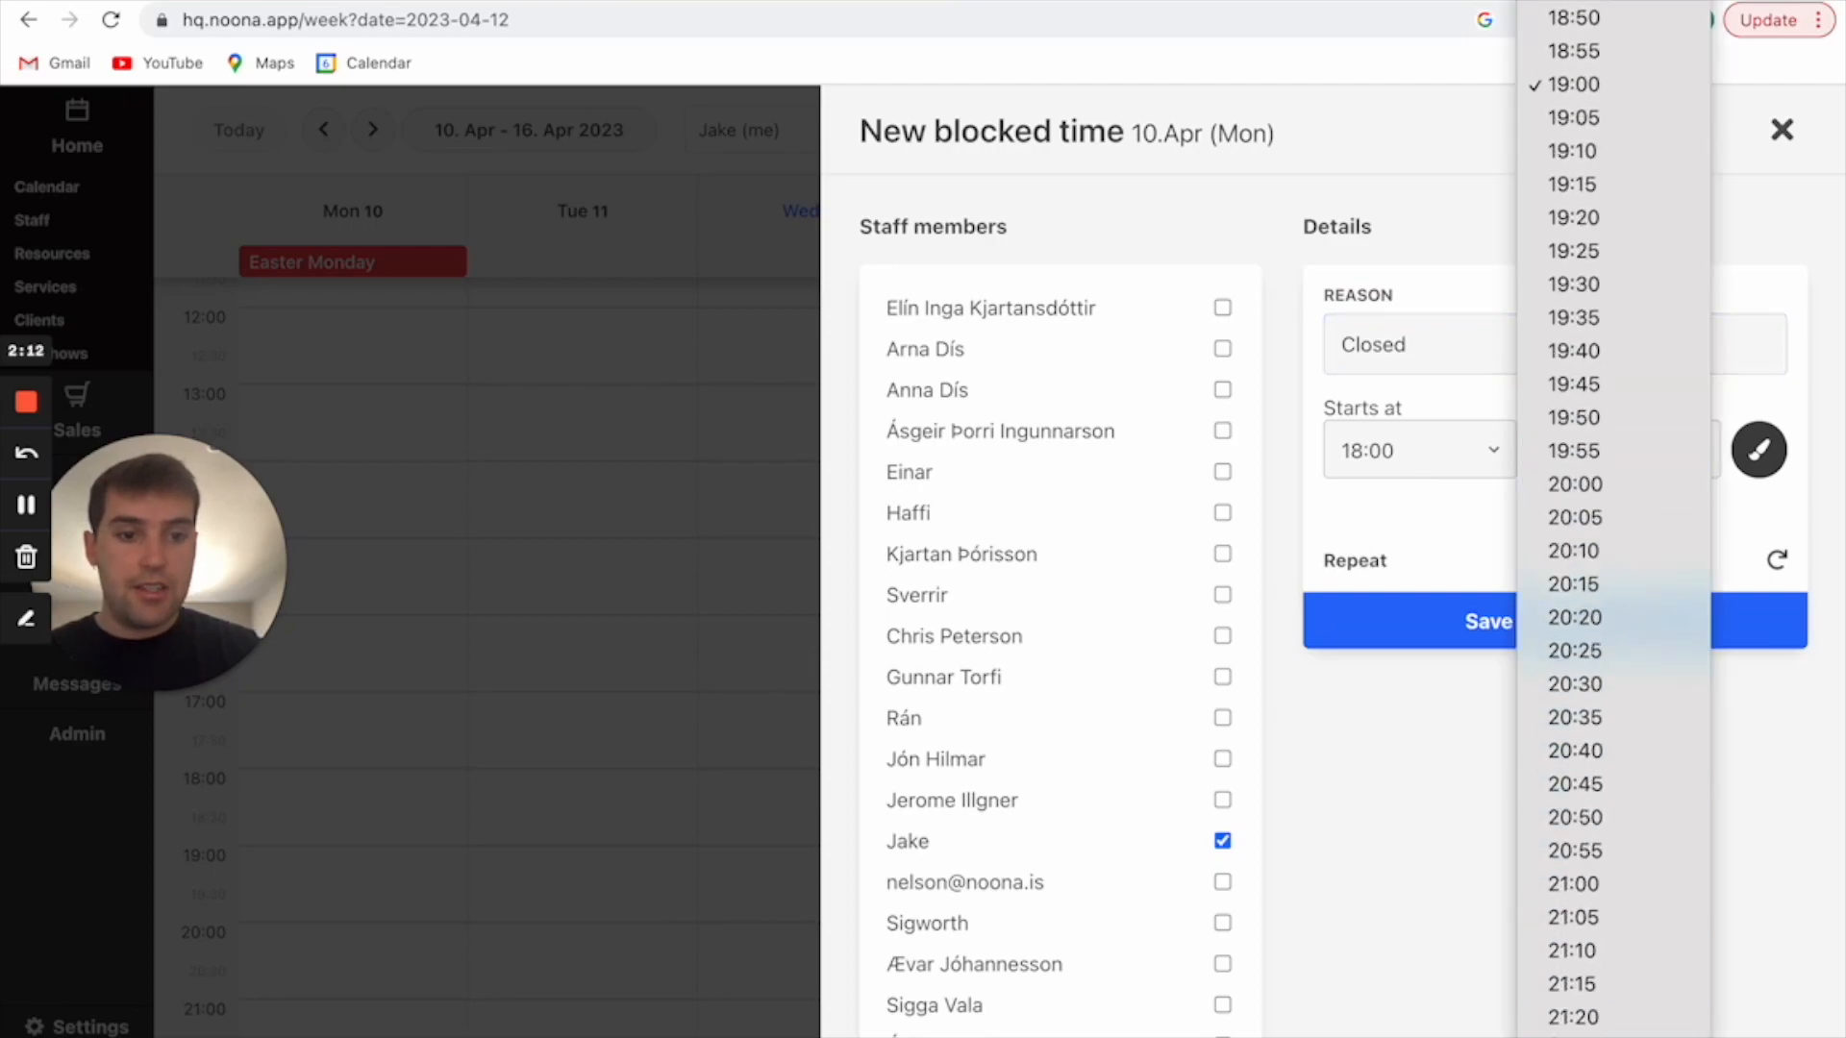
left_click(1573, 617)
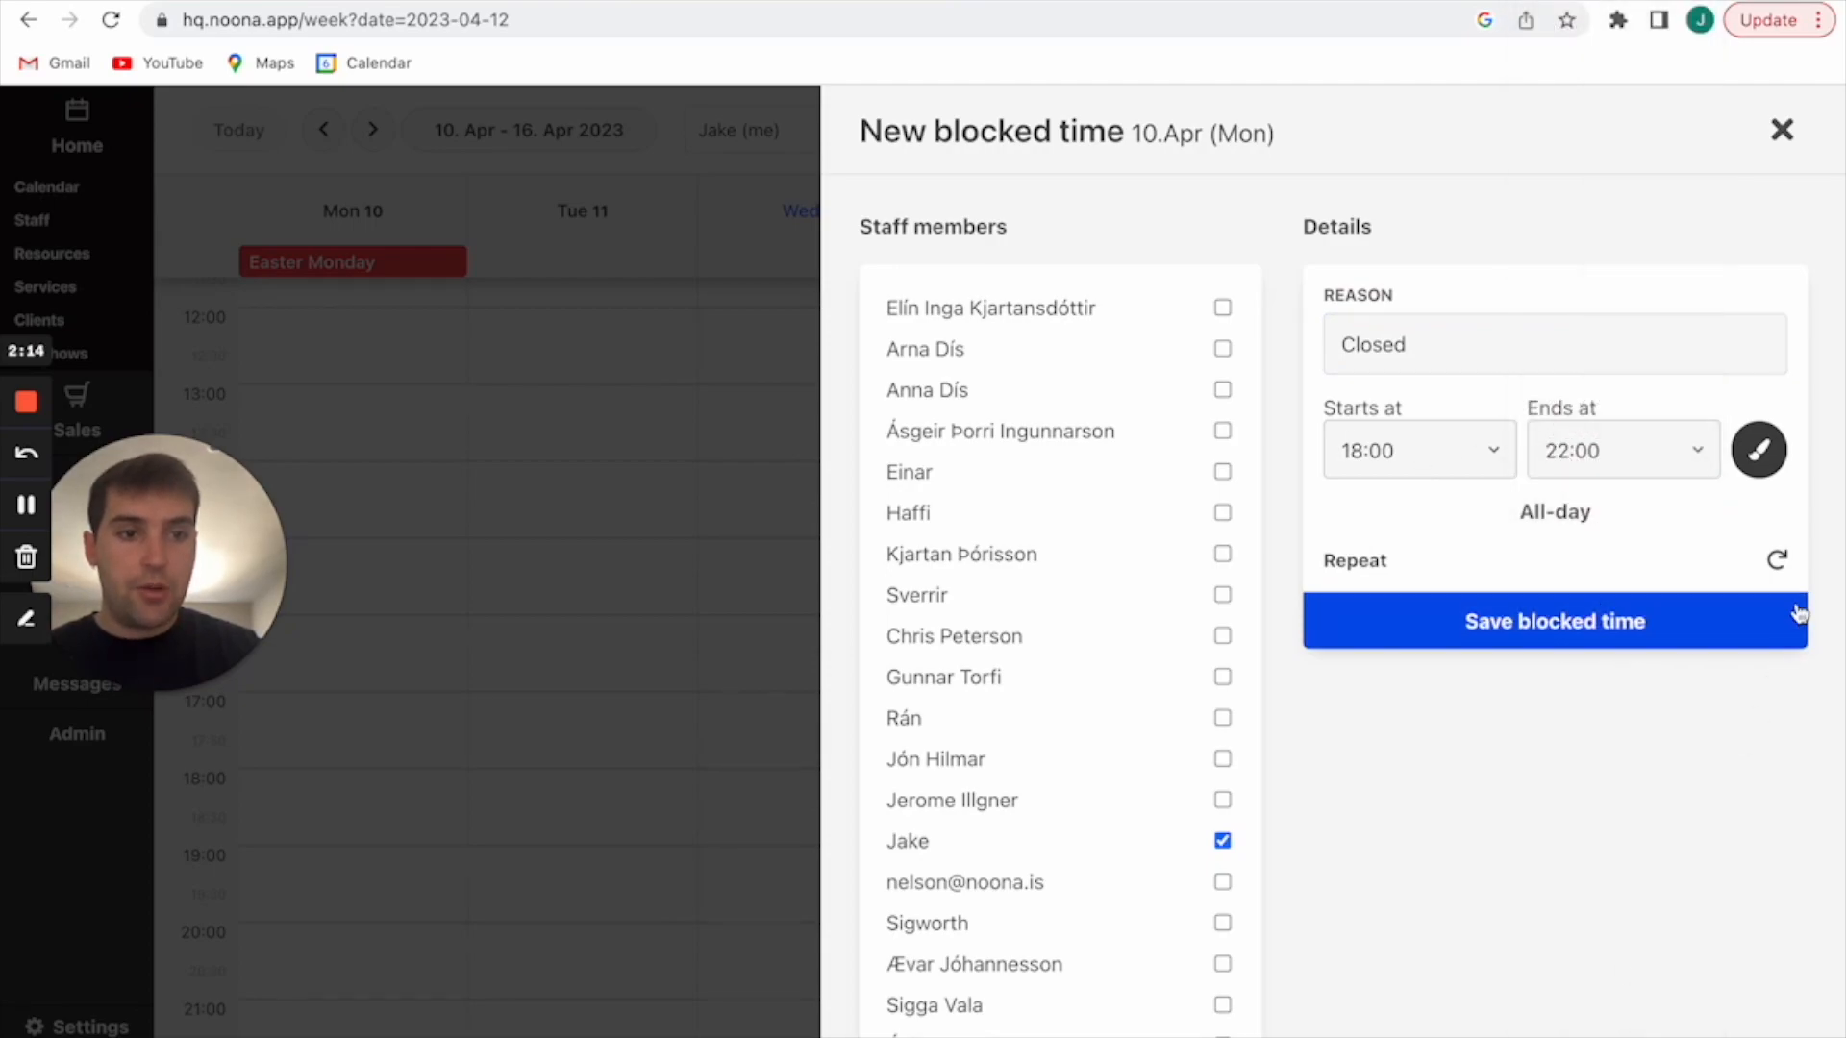
left_click(1777, 560)
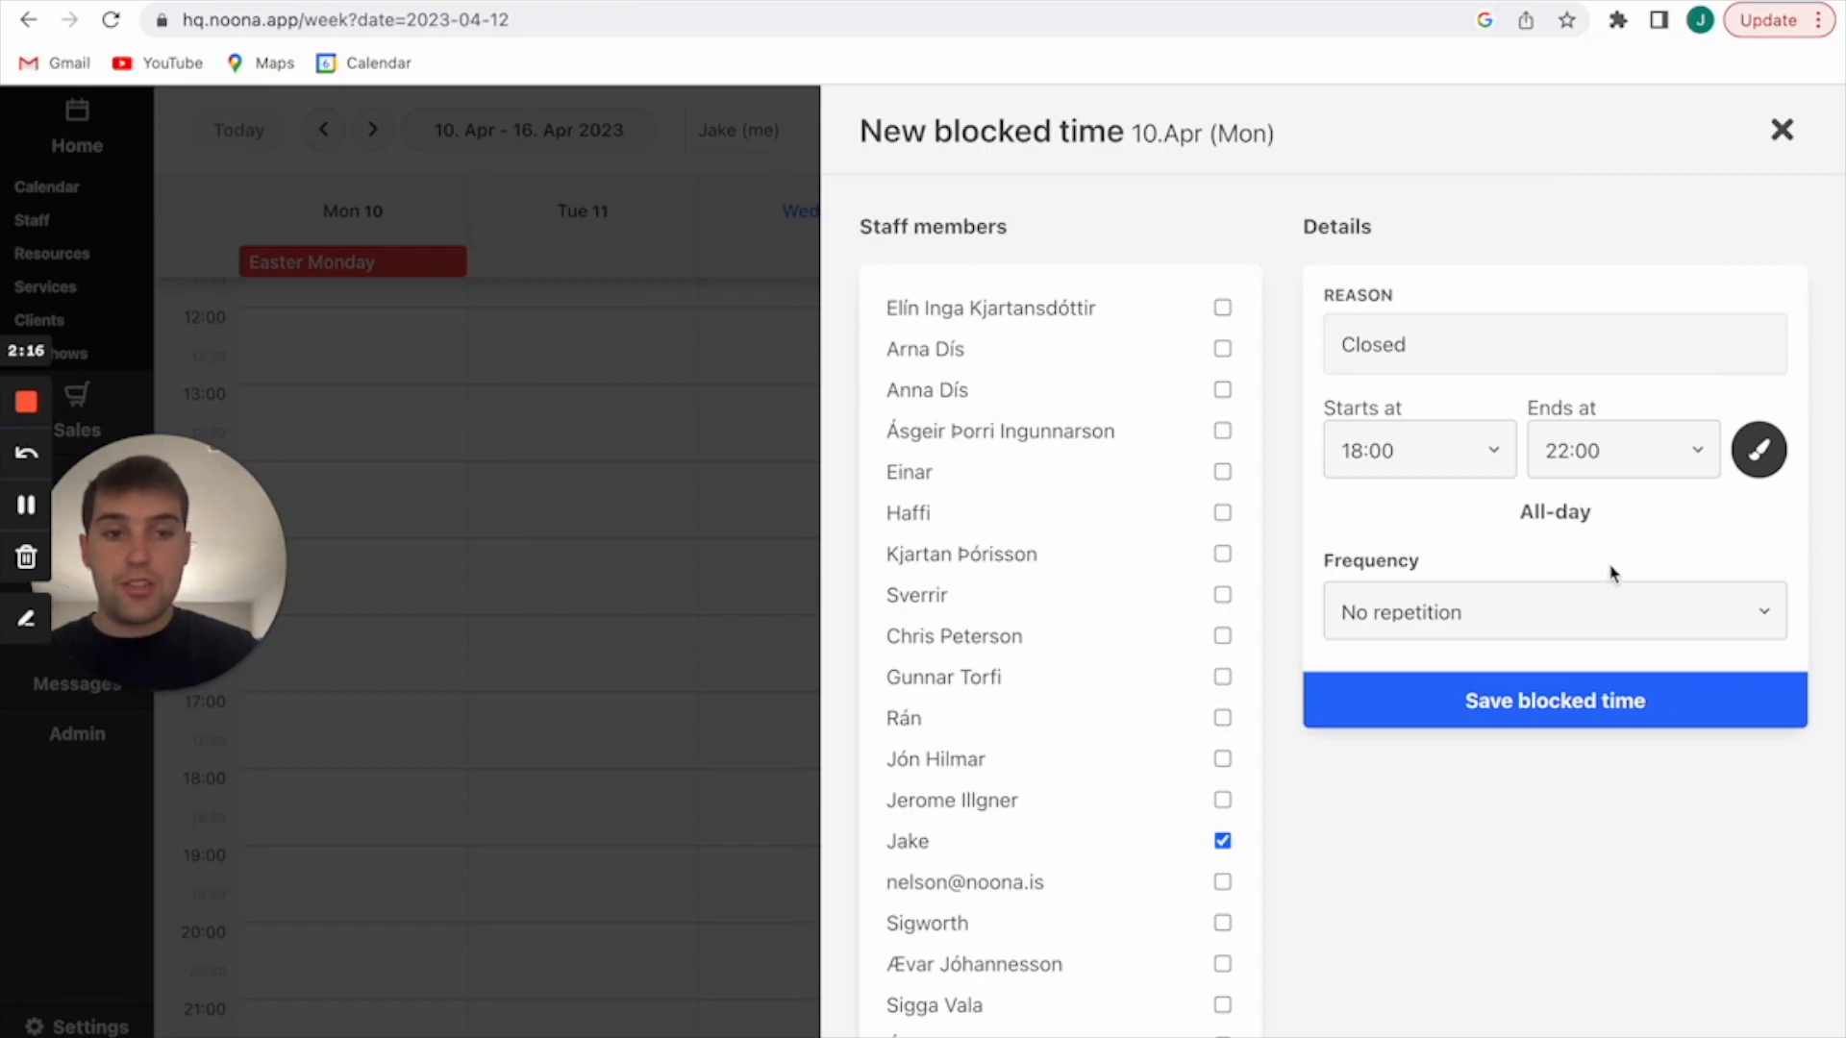
left_click(1552, 611)
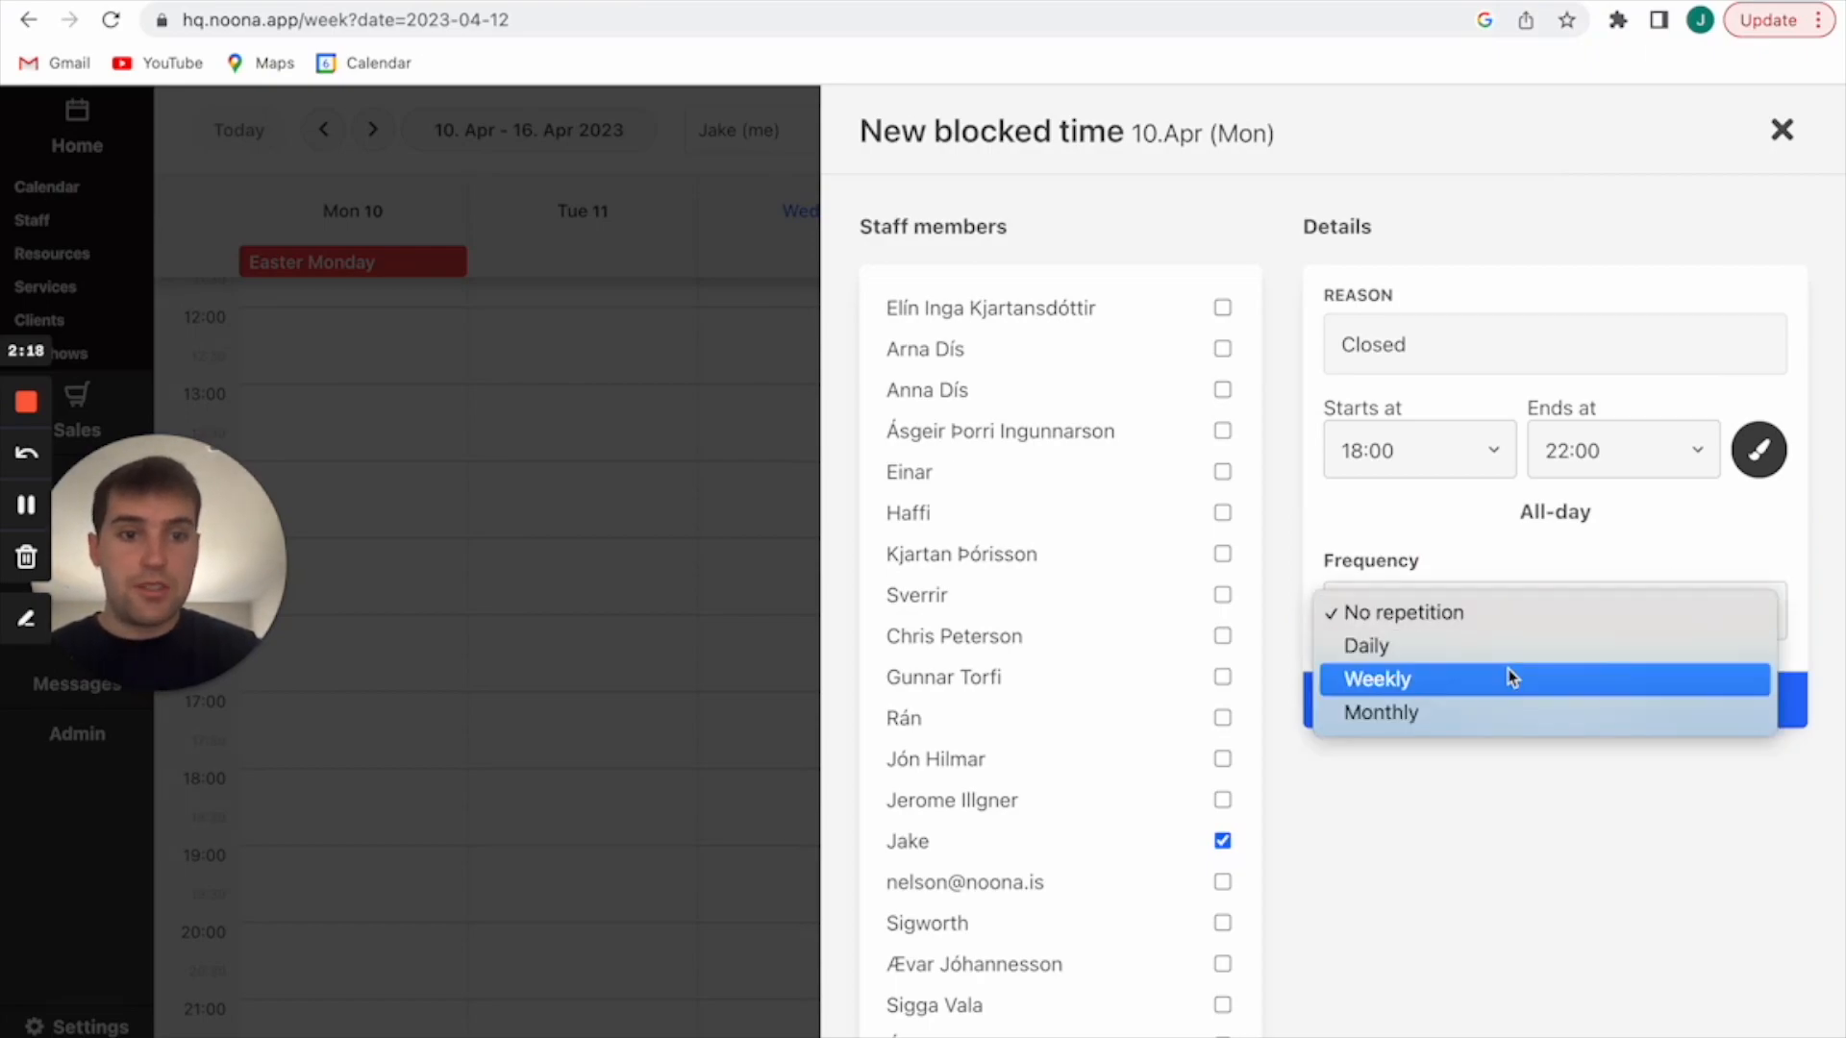
left_click(1376, 678)
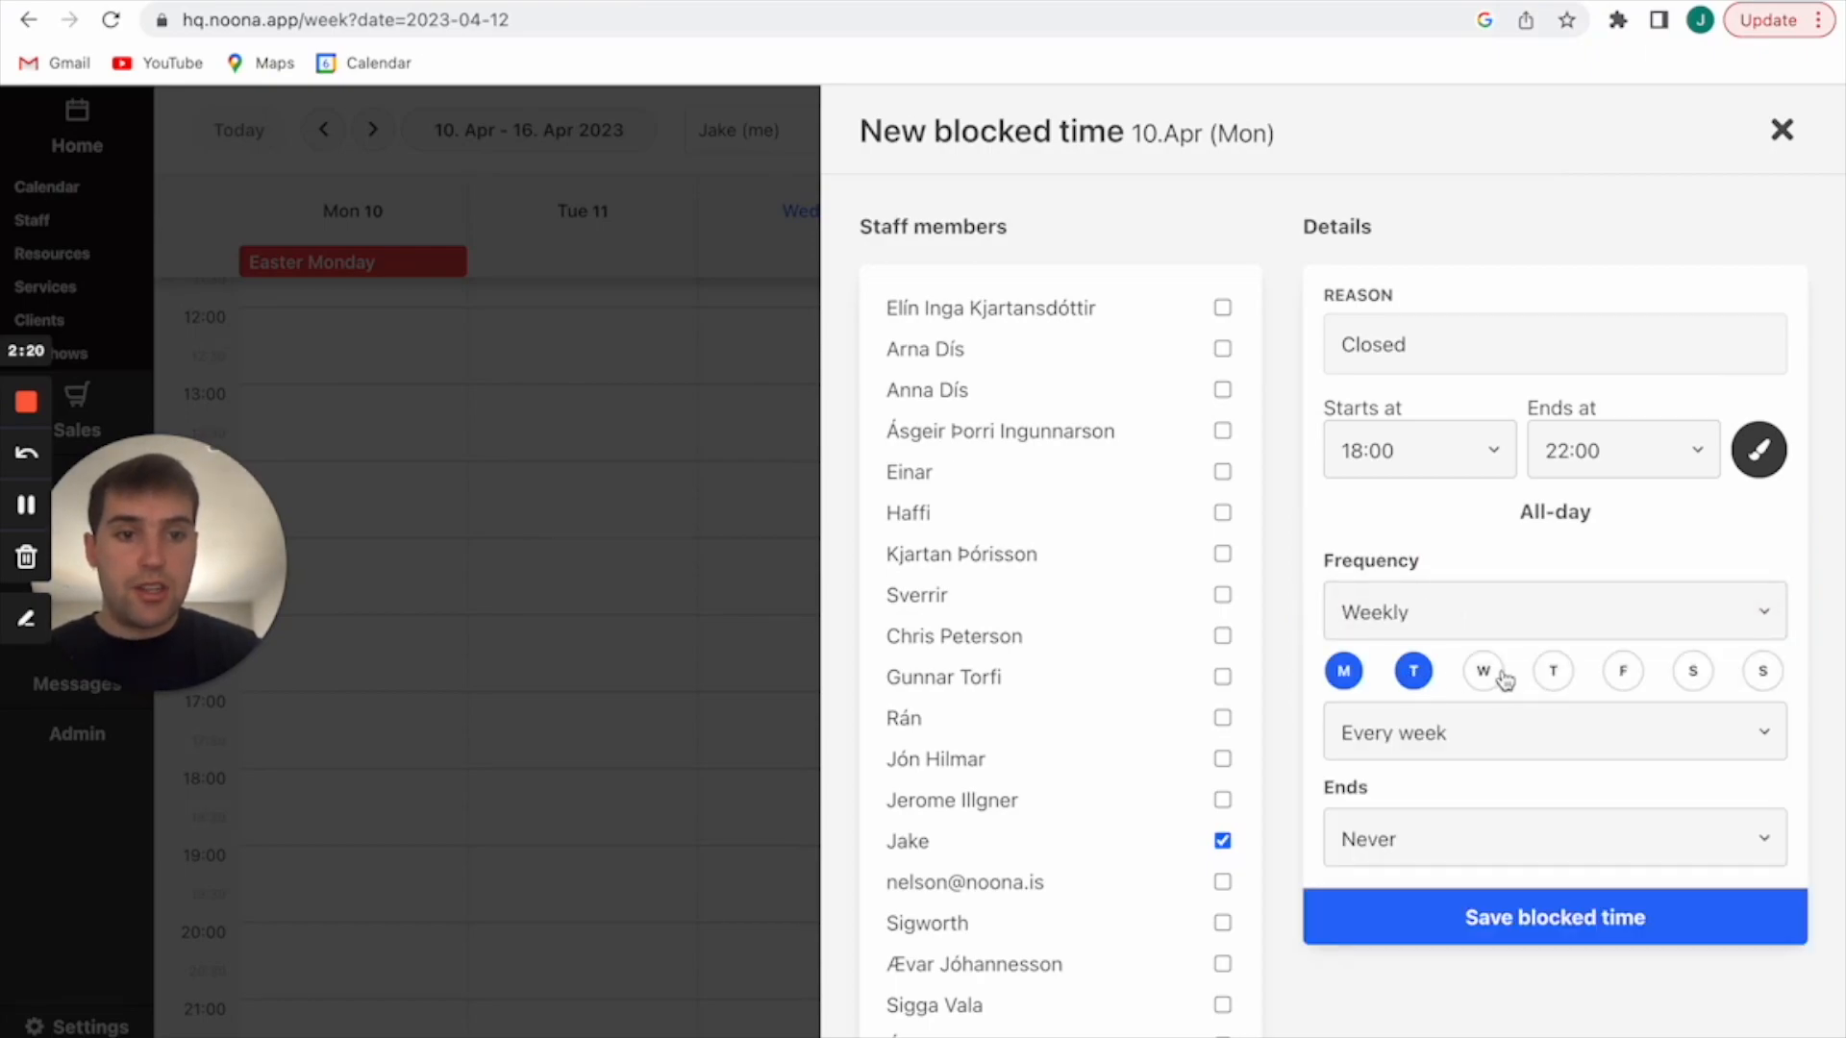
left_click(1692, 671)
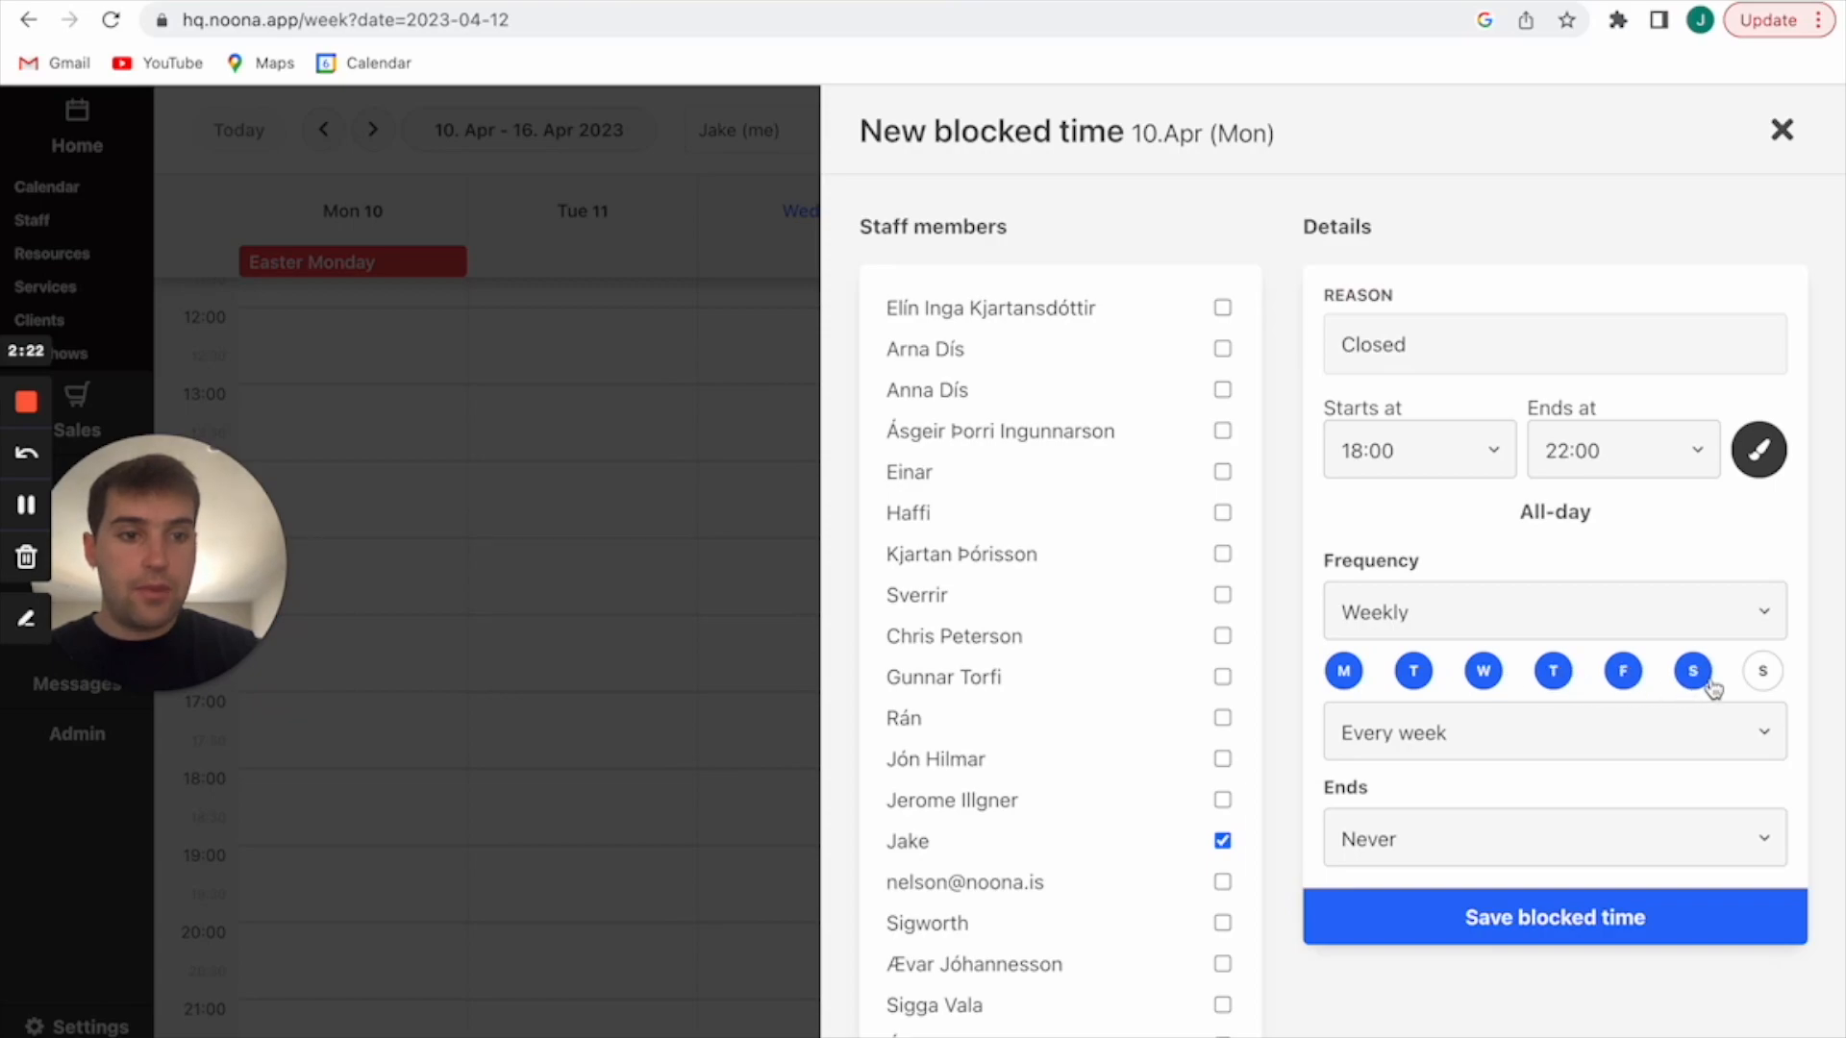
left_click(1763, 671)
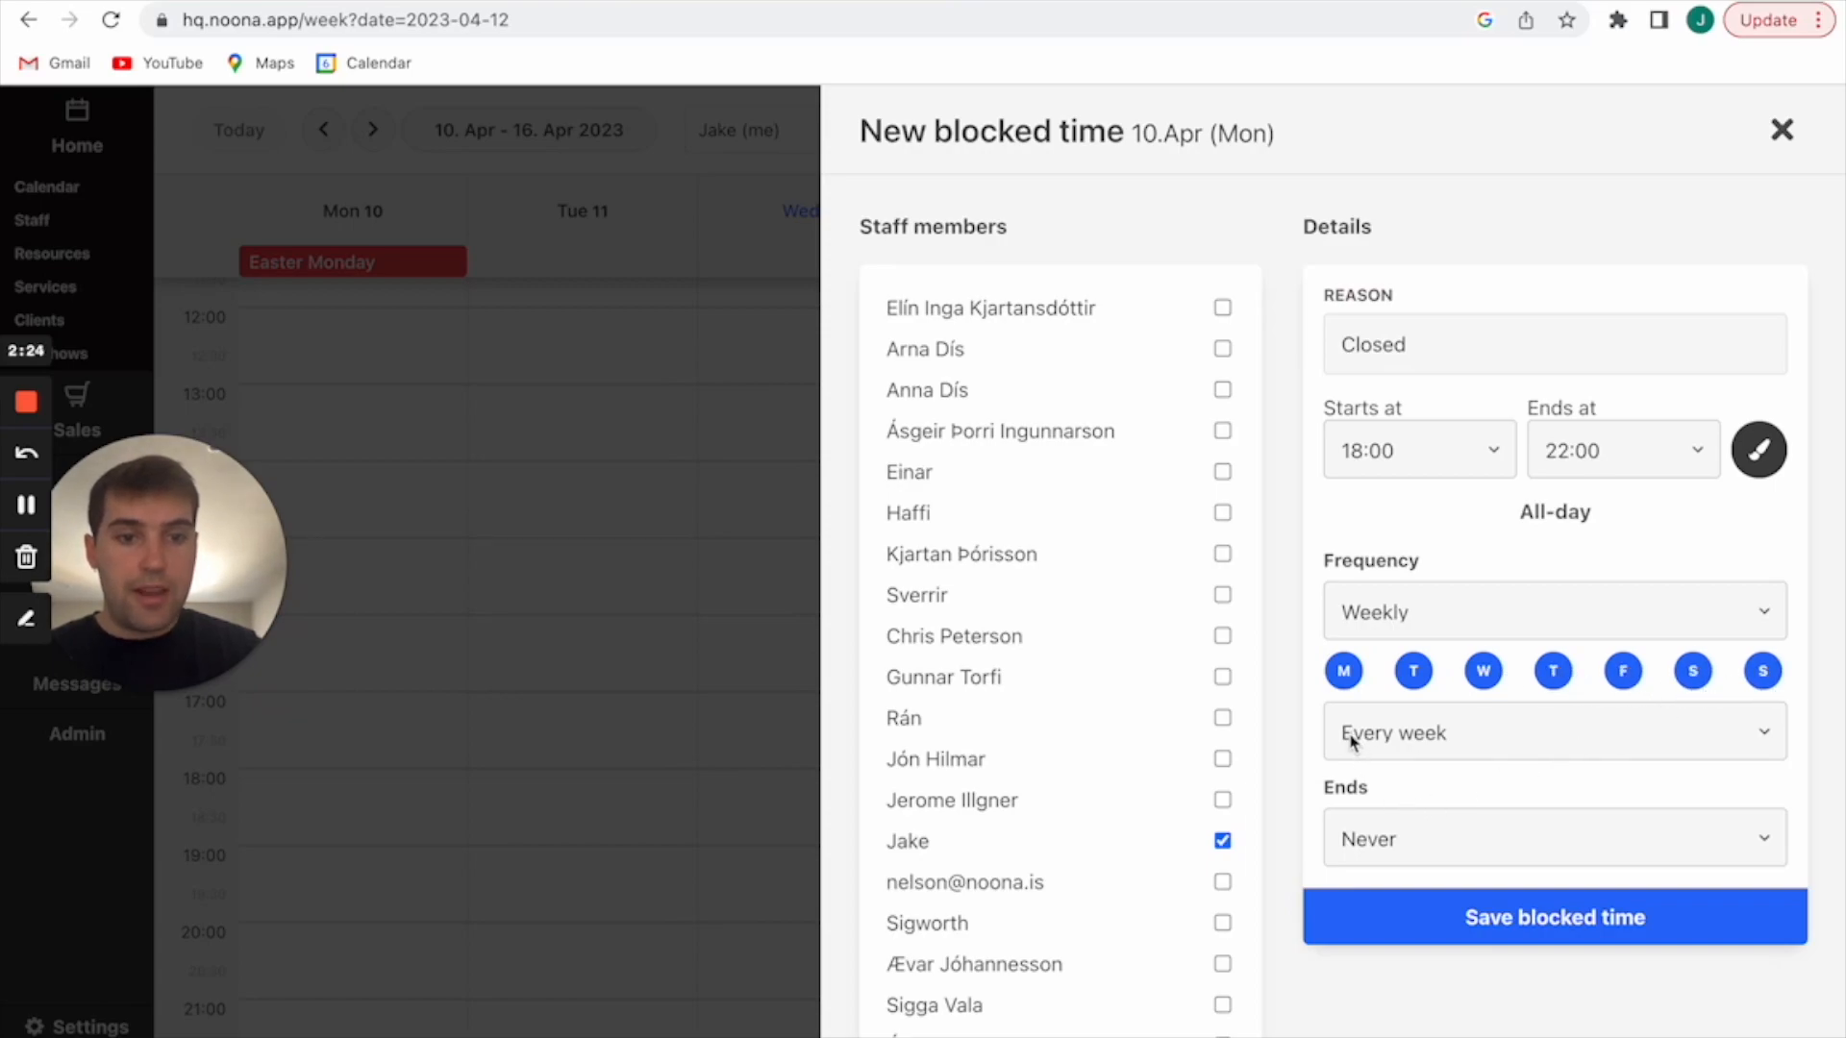
left_click(1783, 129)
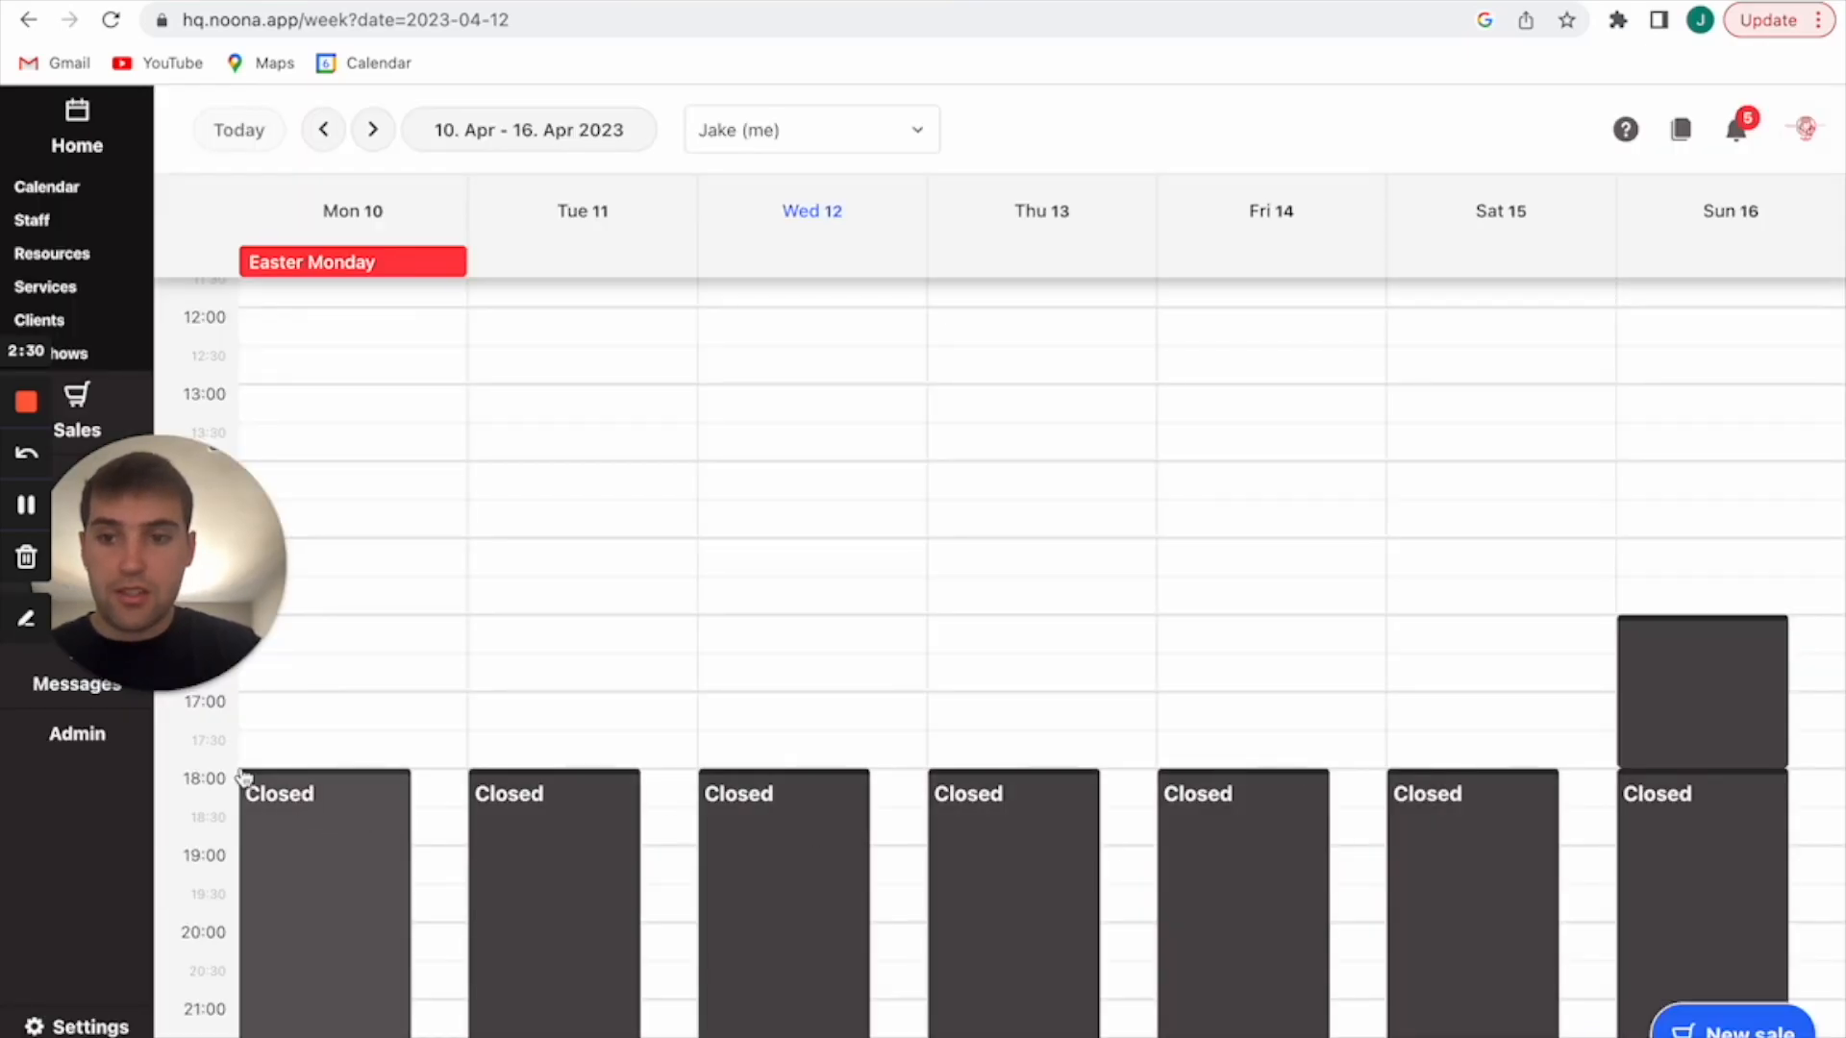
mouse_move(345, 946)
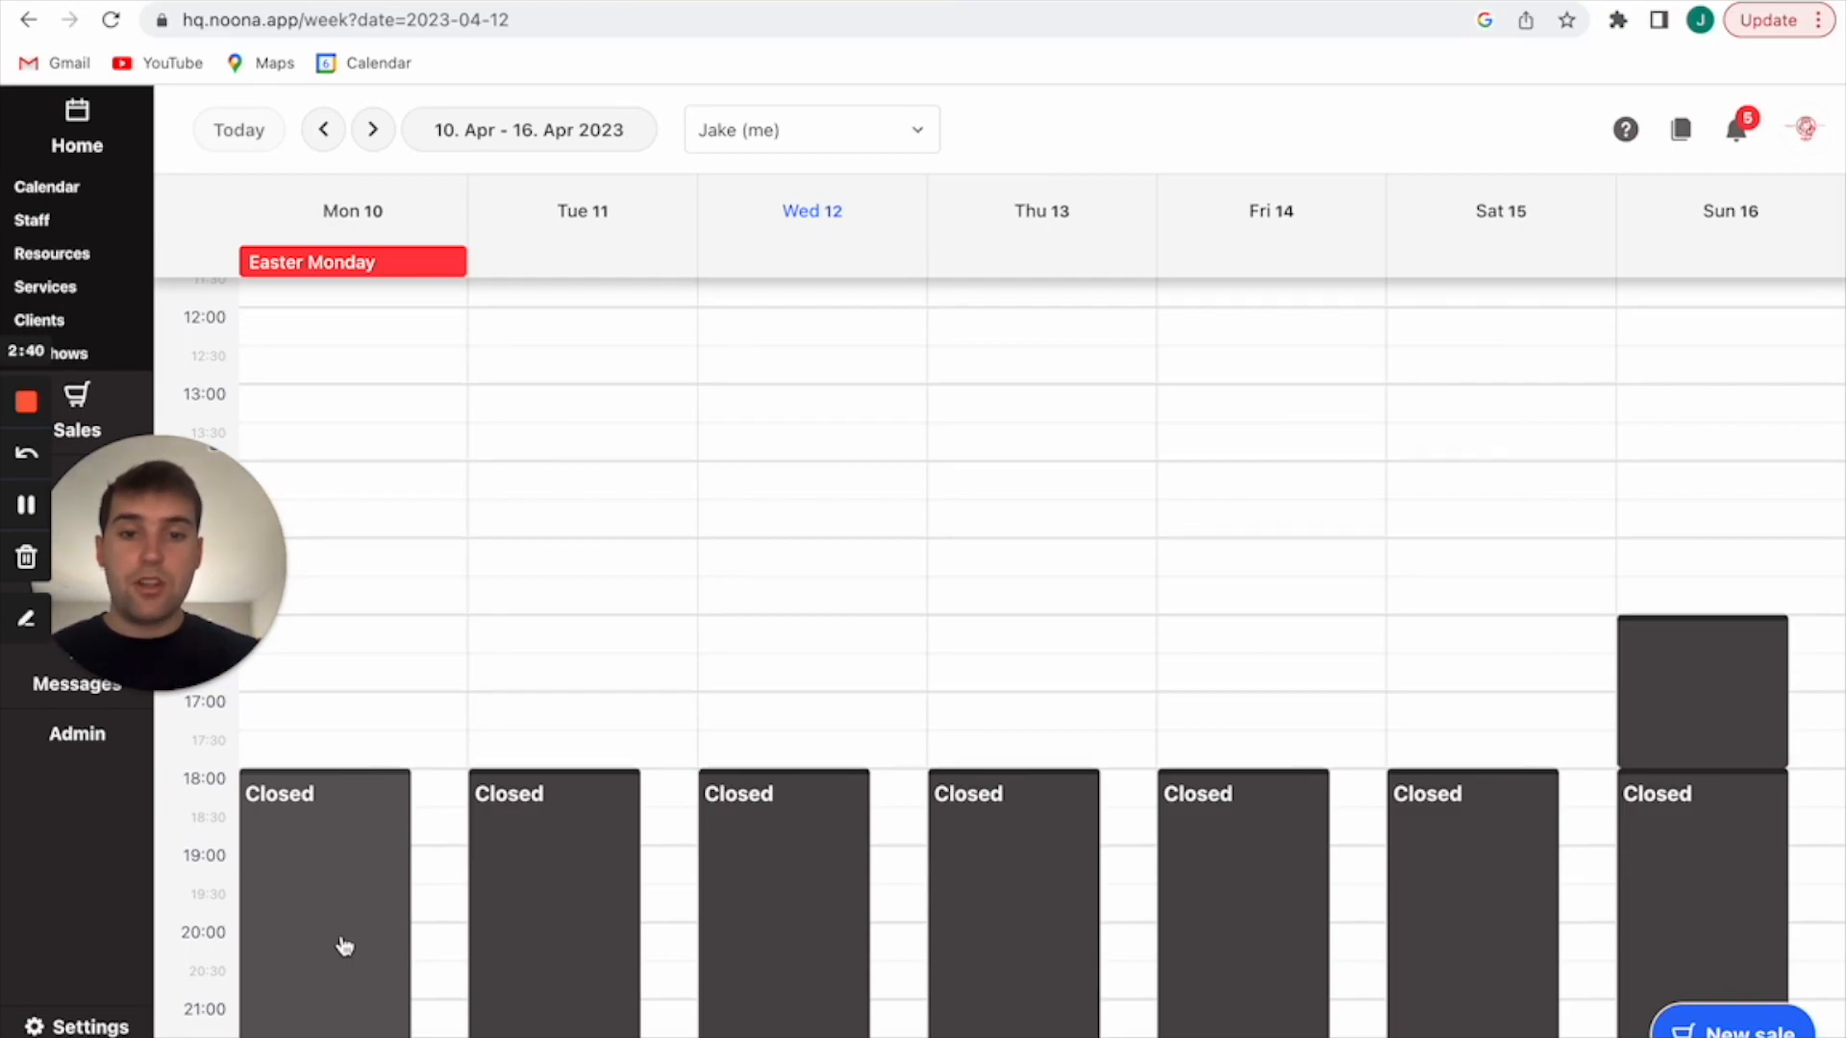
mouse_move(1001, 859)
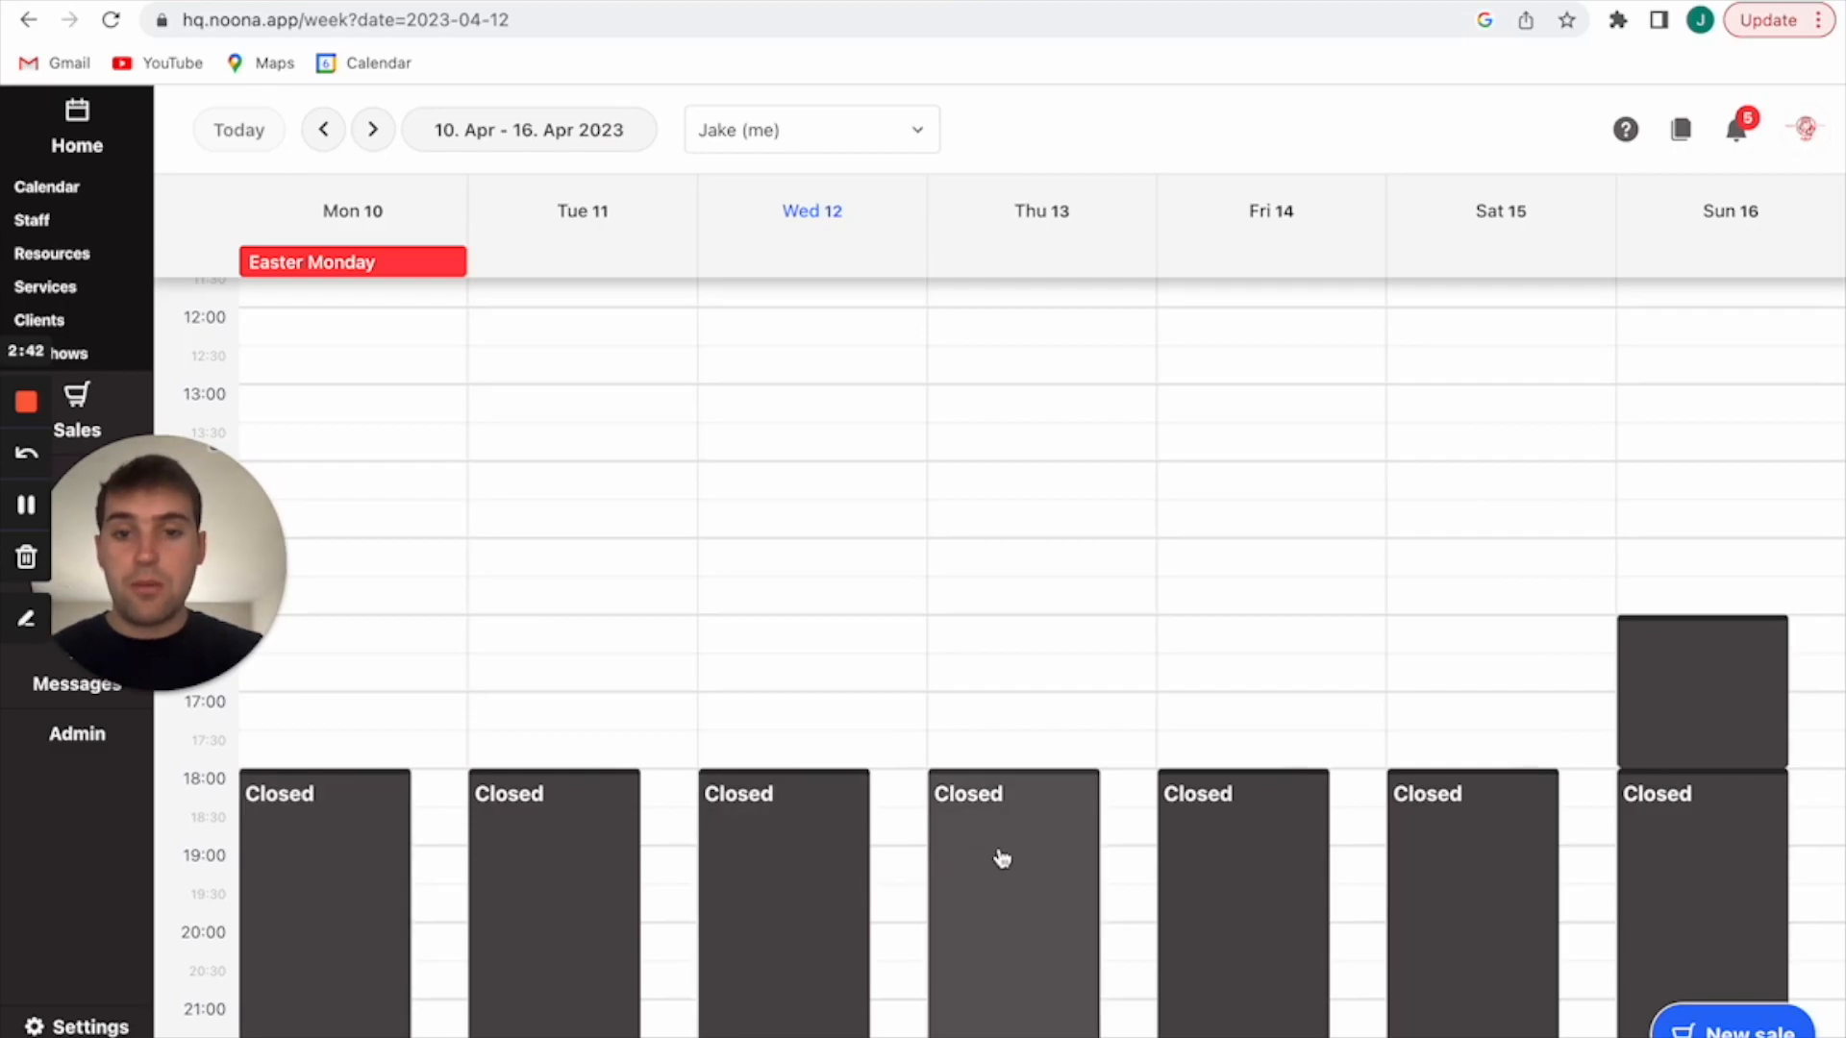
- Delete the Closed evening block occurrence on Thursday 13 April
left_click(1006, 856)
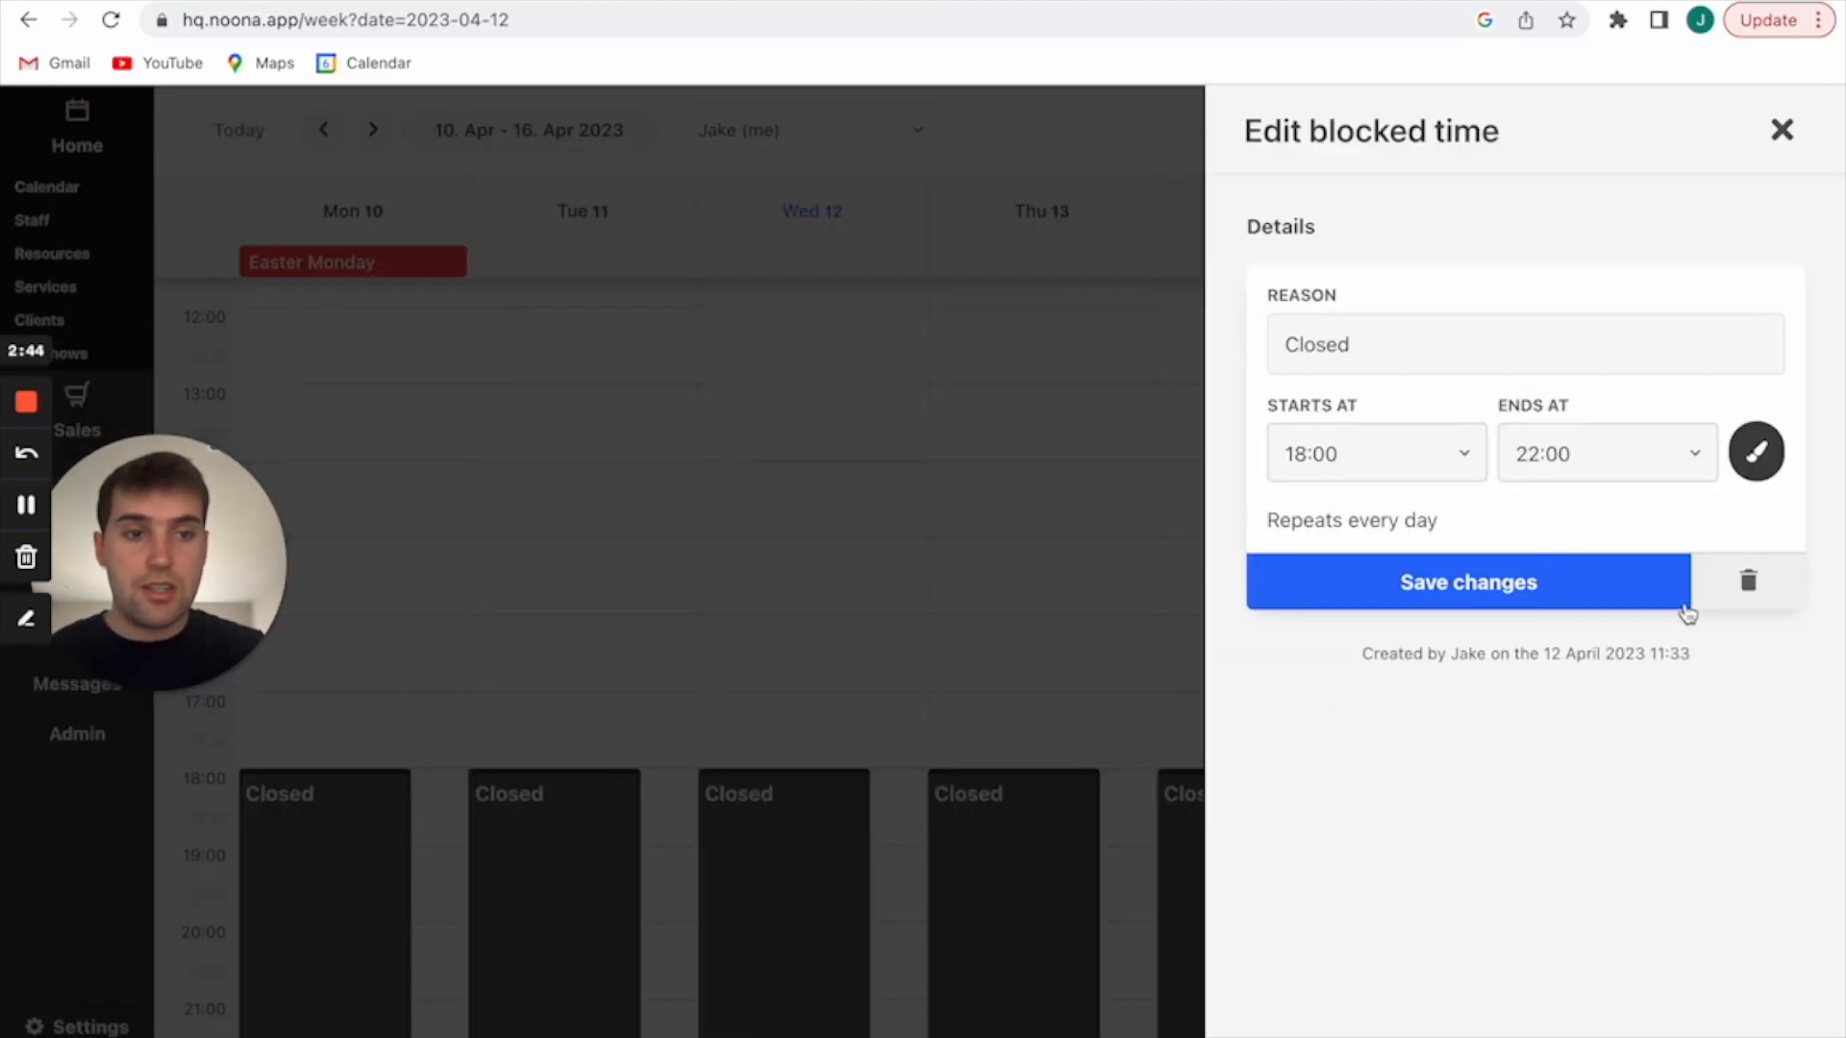
left_click(1466, 582)
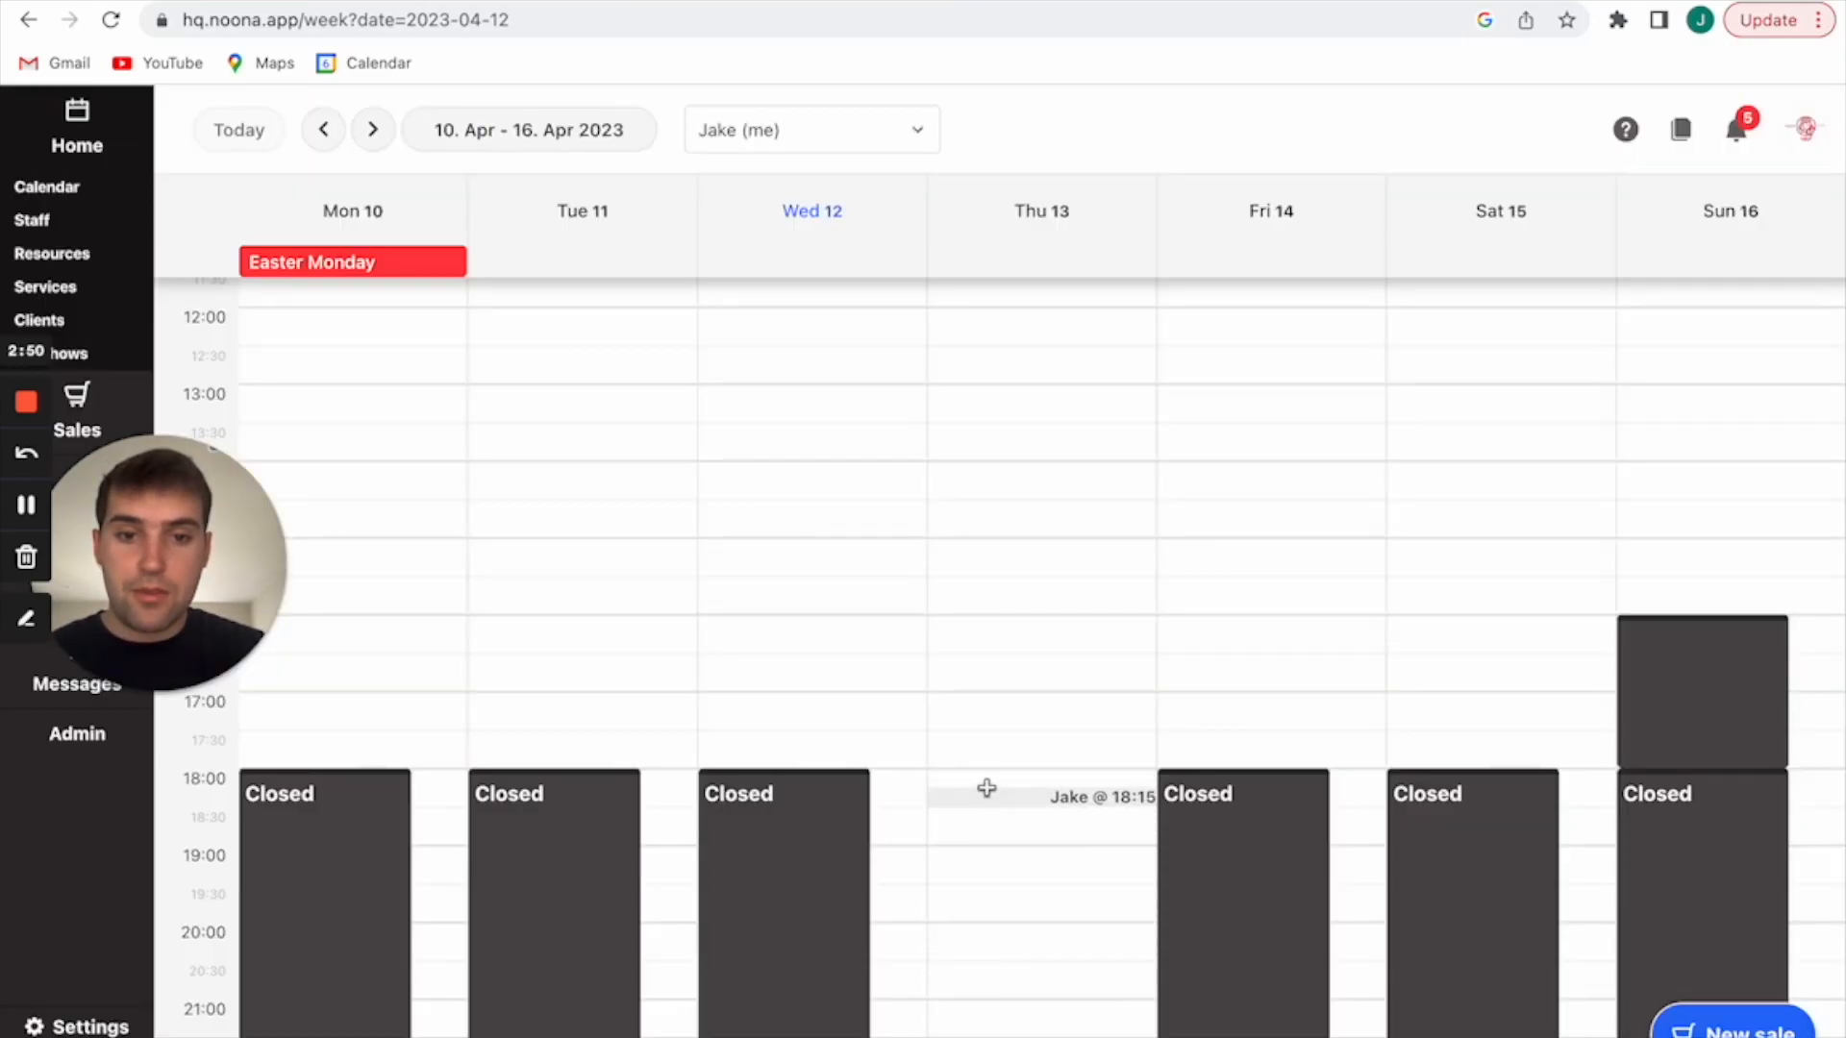
mouse_move(997, 760)
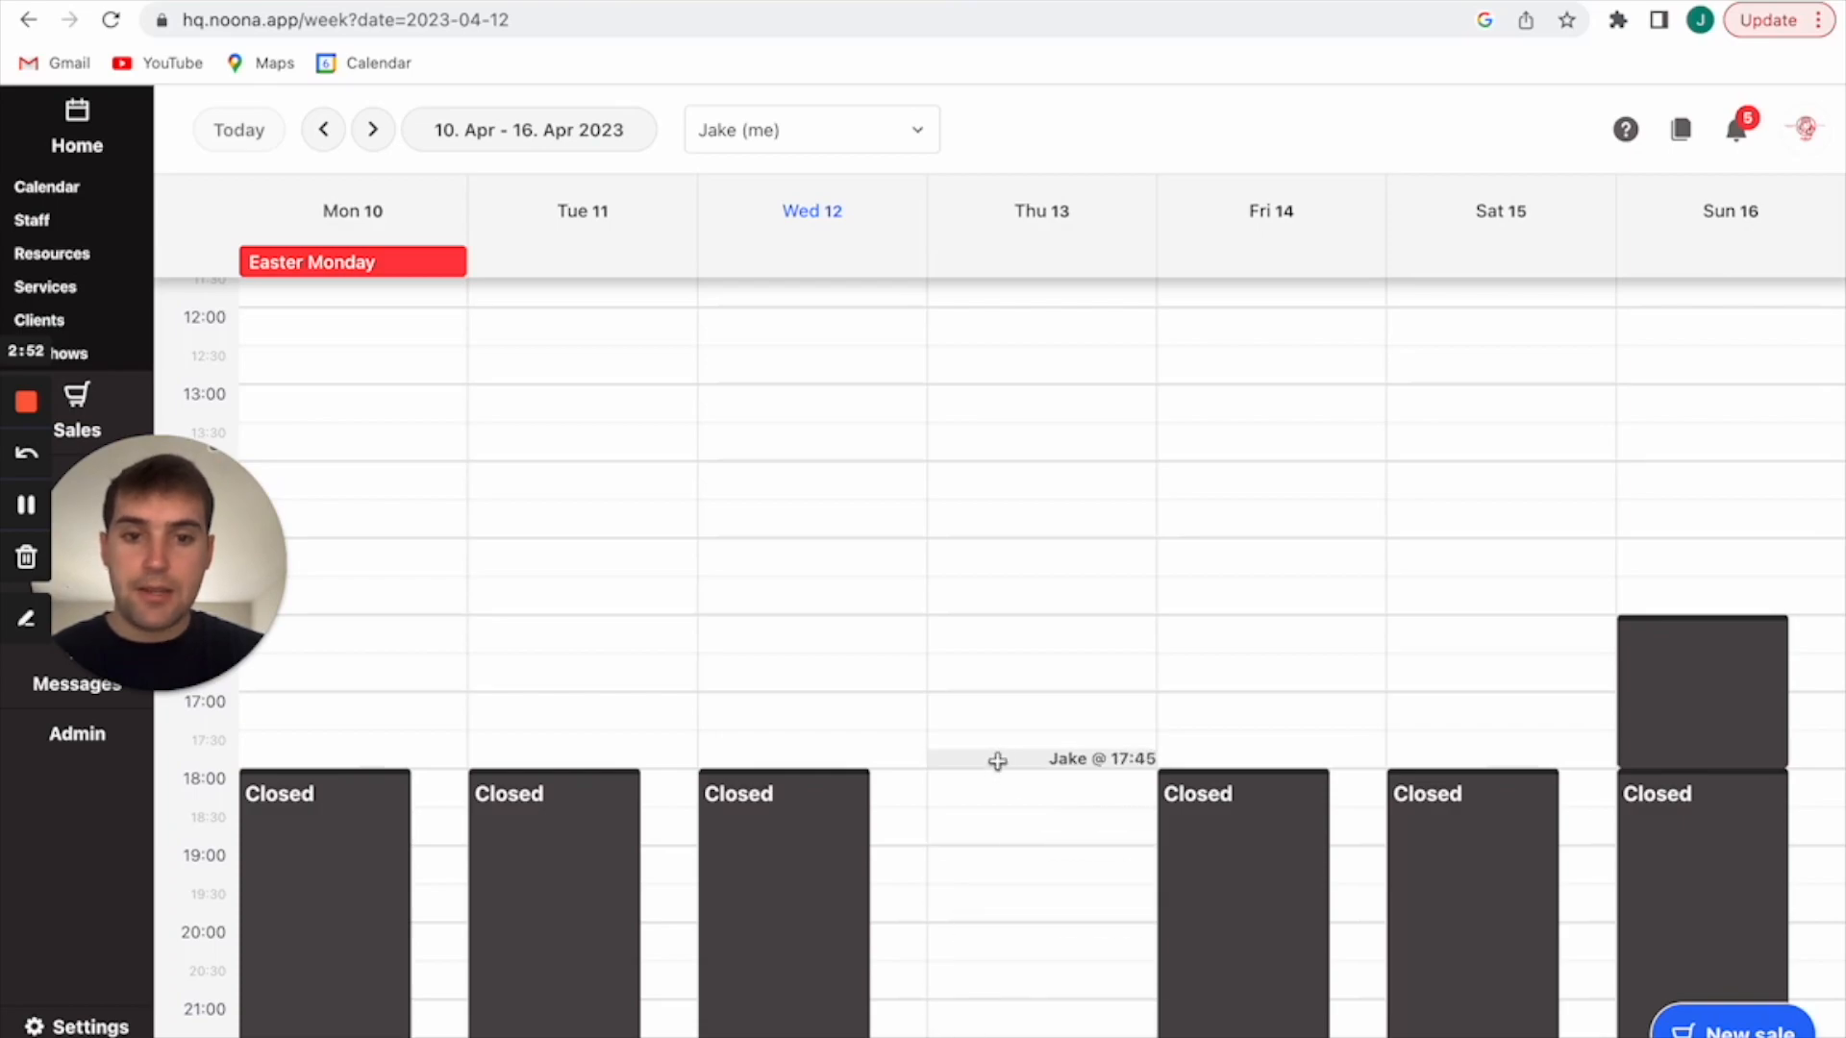
mouse_move(656, 793)
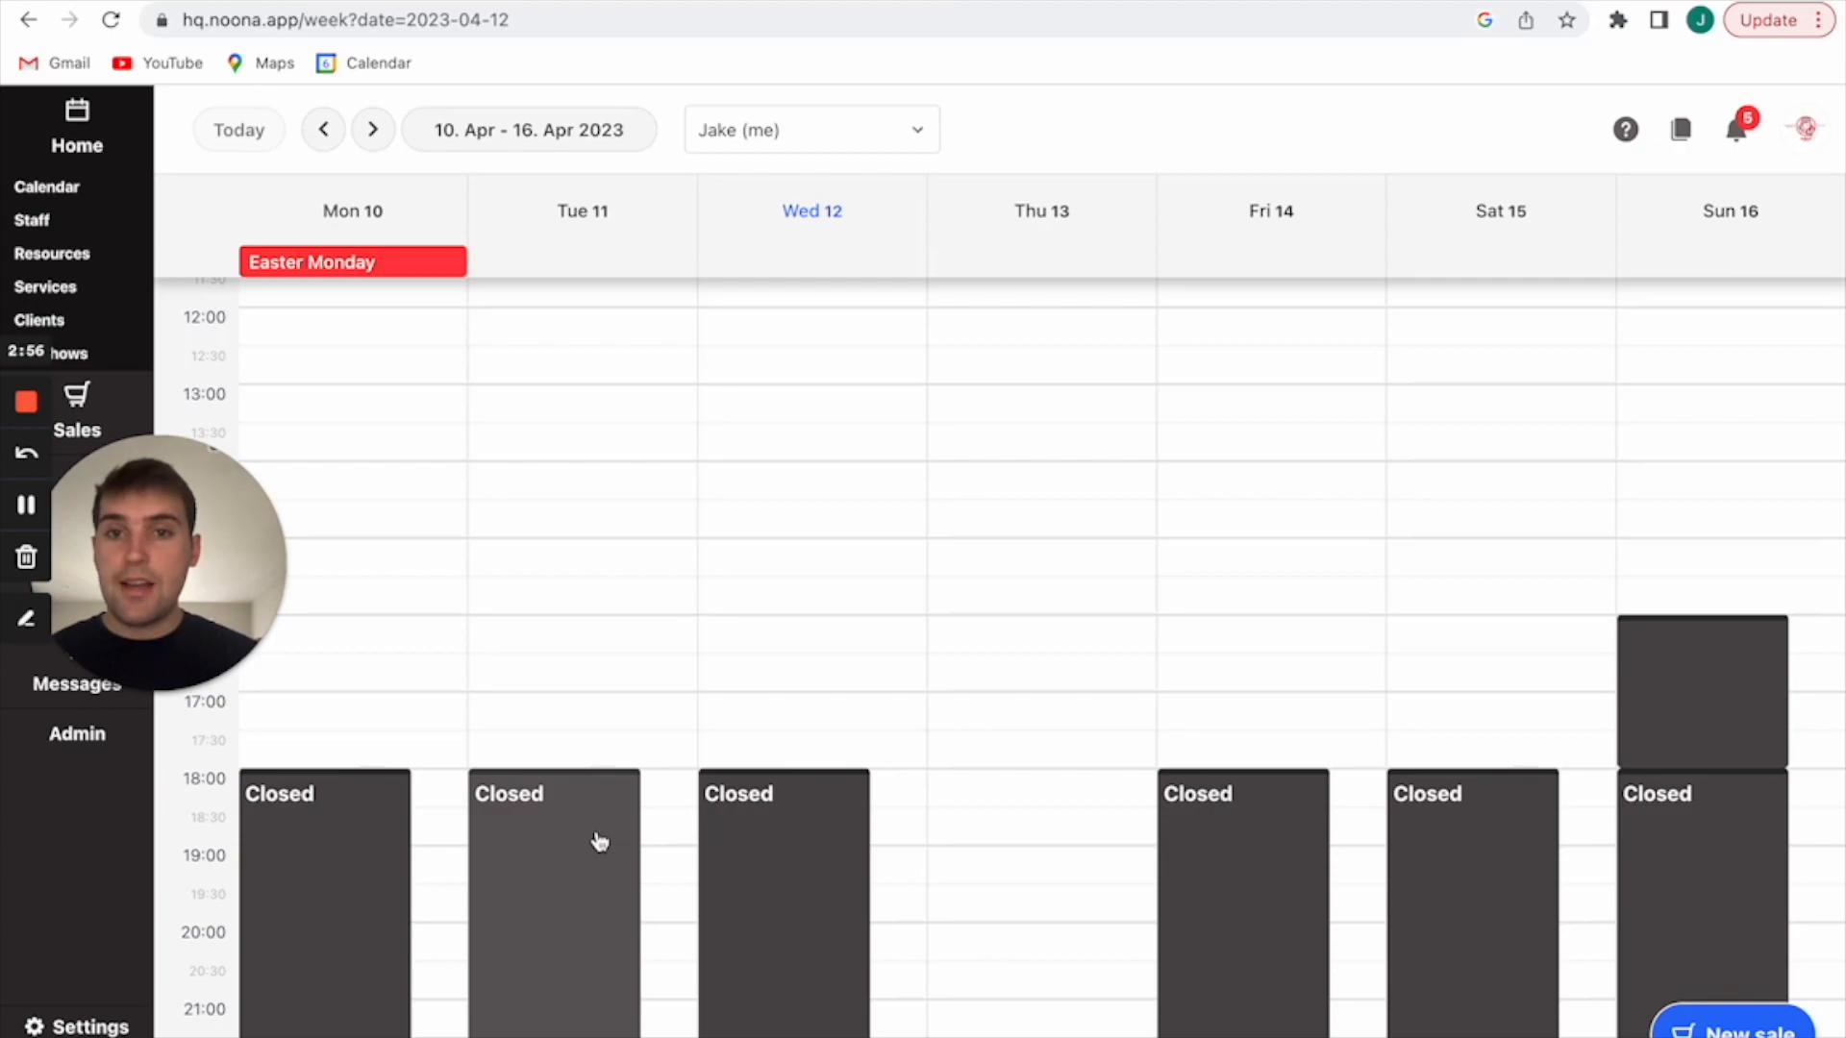
mouse_move(565, 912)
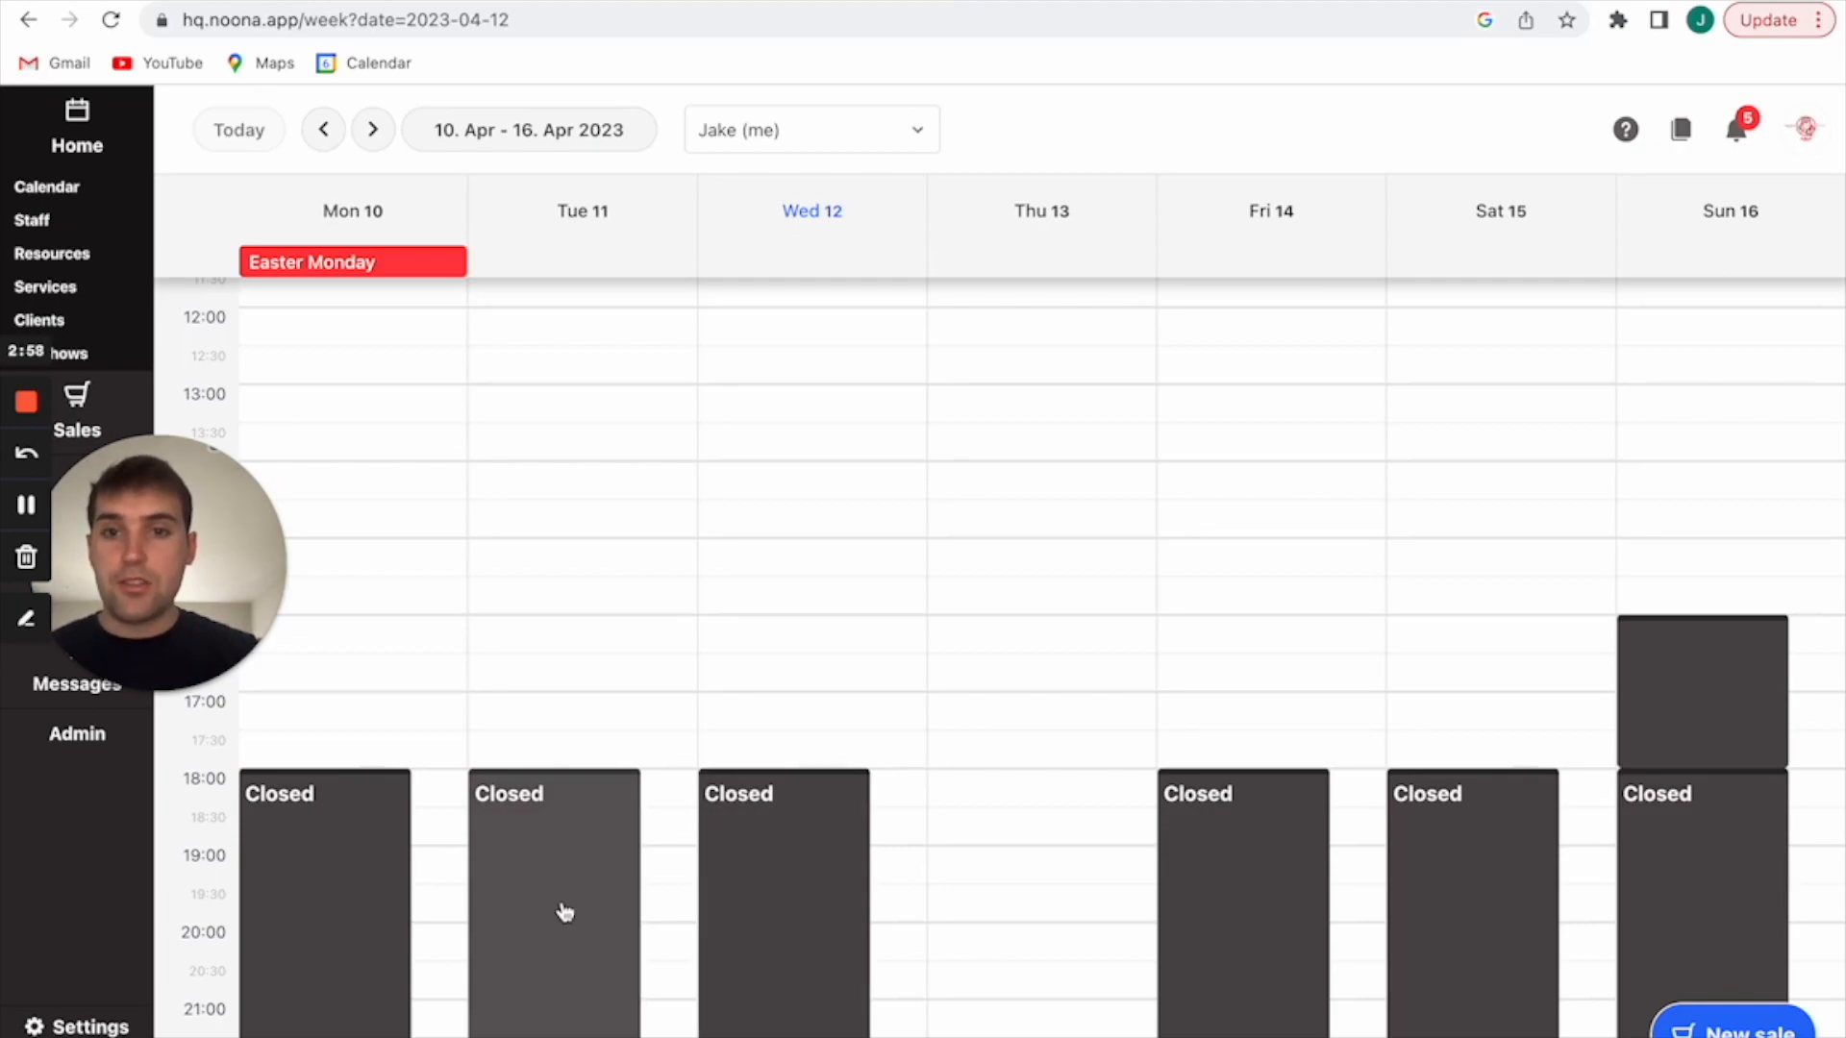